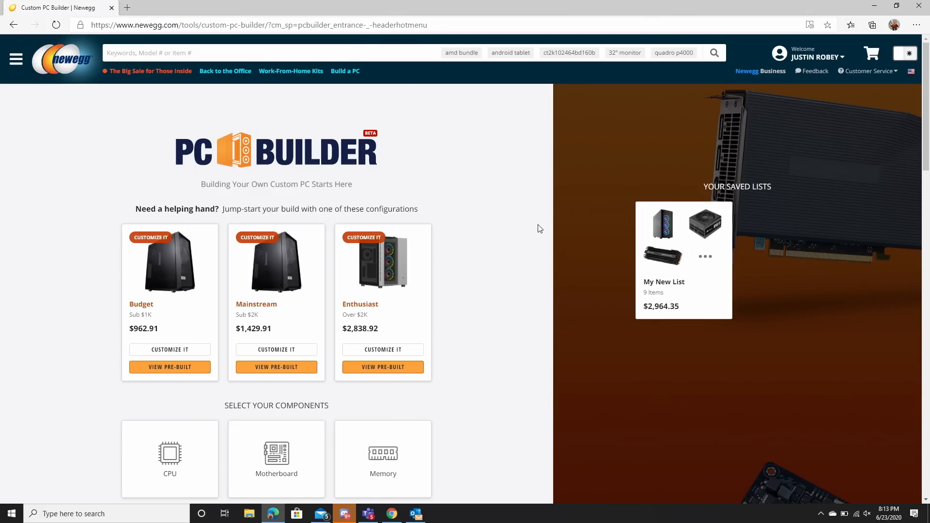
mouse_move(740, 106)
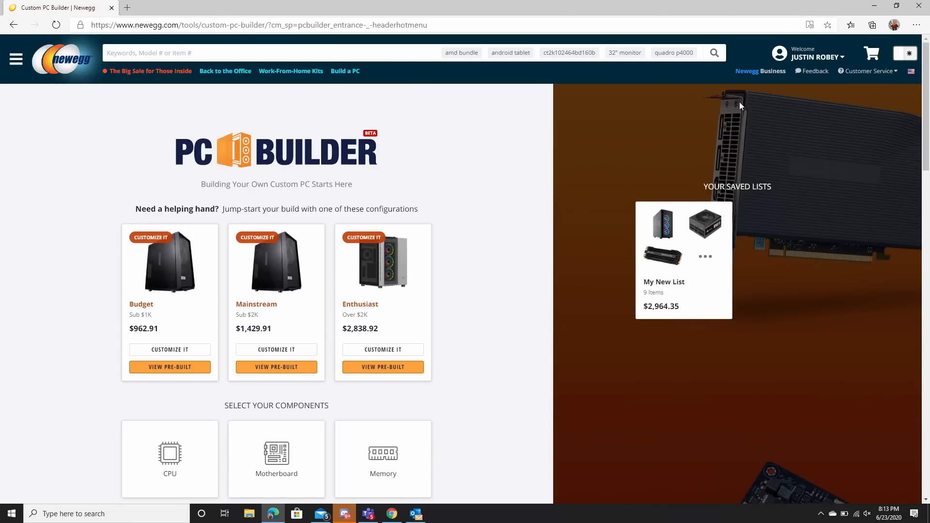
Replace the Ryzen 7 3700X with the AMD Ryzen 9 3900X as the build's CPU.
scroll(down, 3)
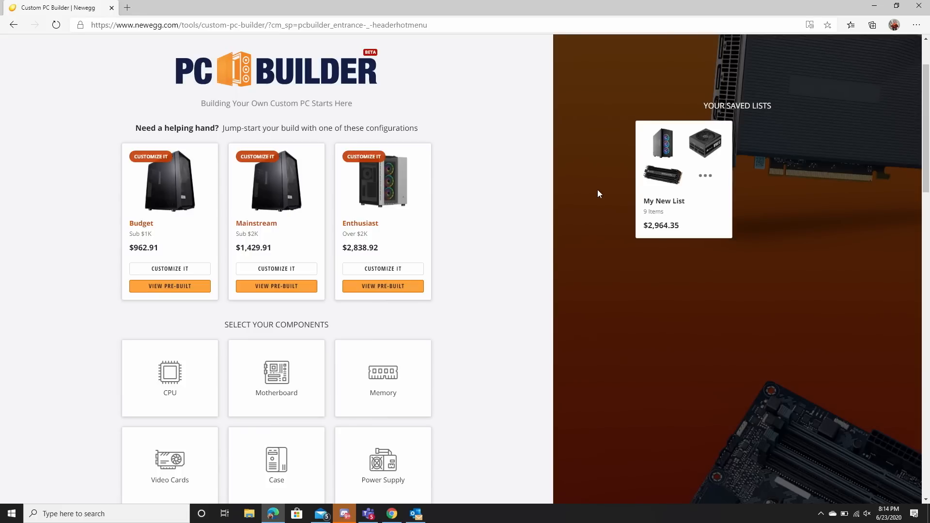
scroll(up, 3)
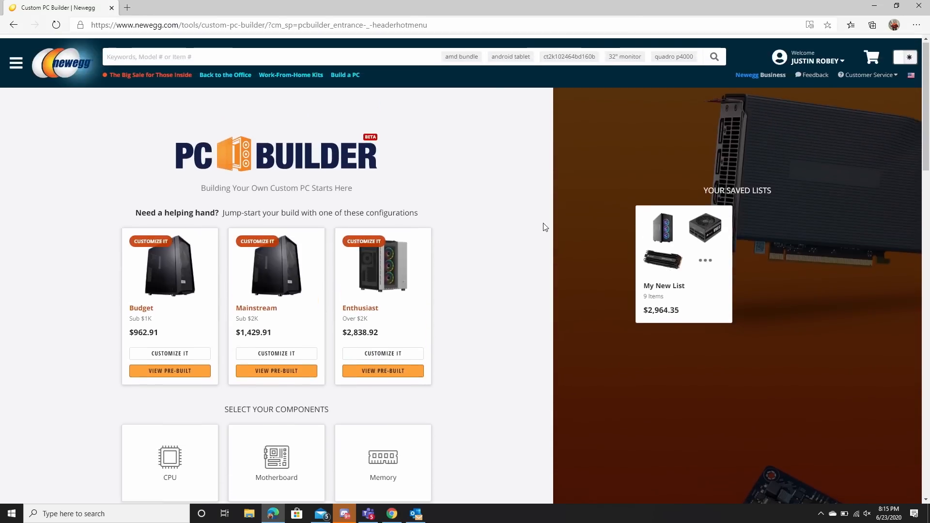
scroll(down, 3)
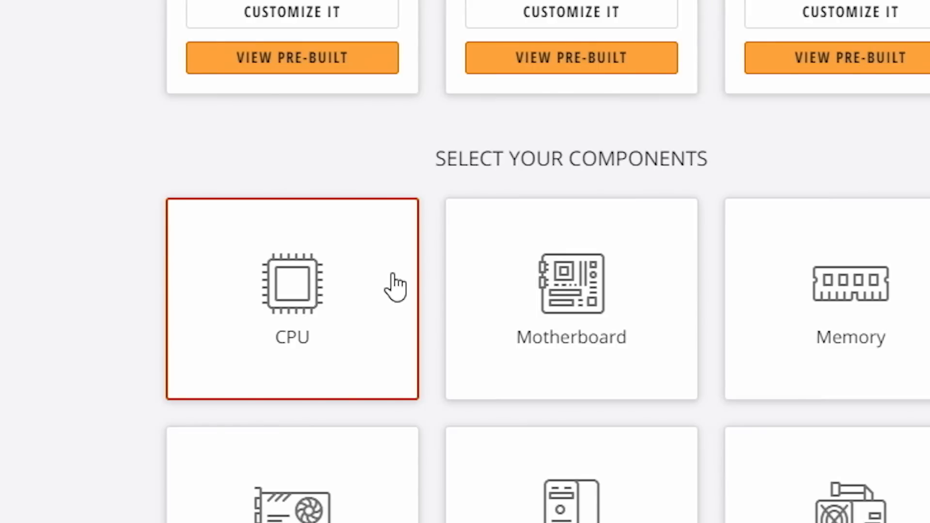
click(292, 300)
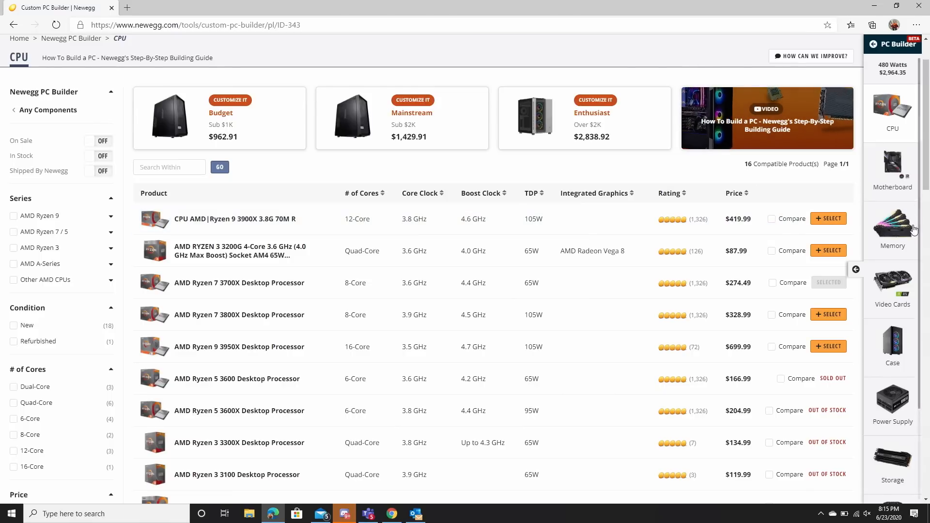
scroll(down, 3)
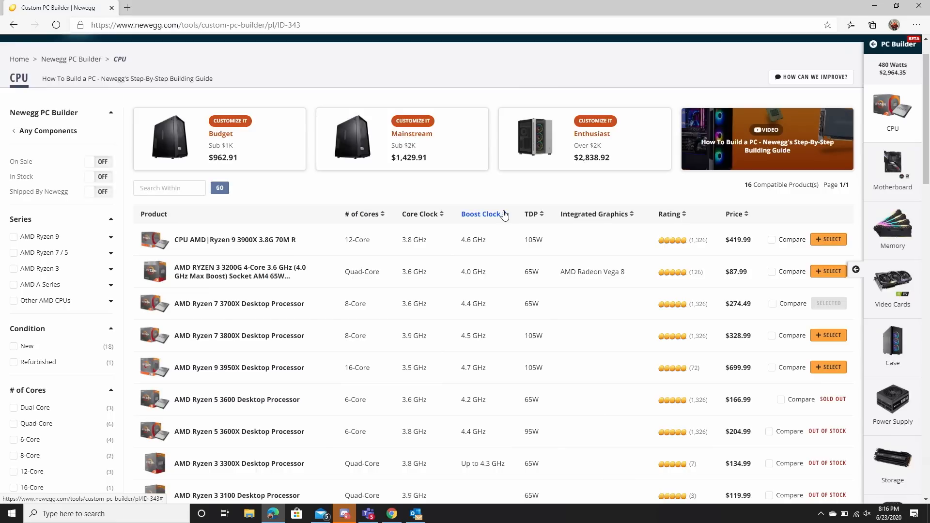
scroll(down, 3)
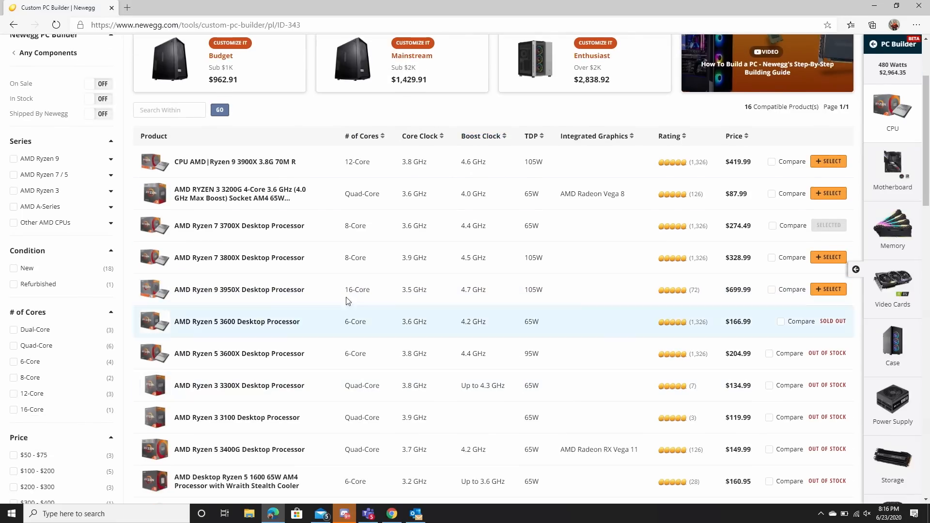
mouse_move(283, 280)
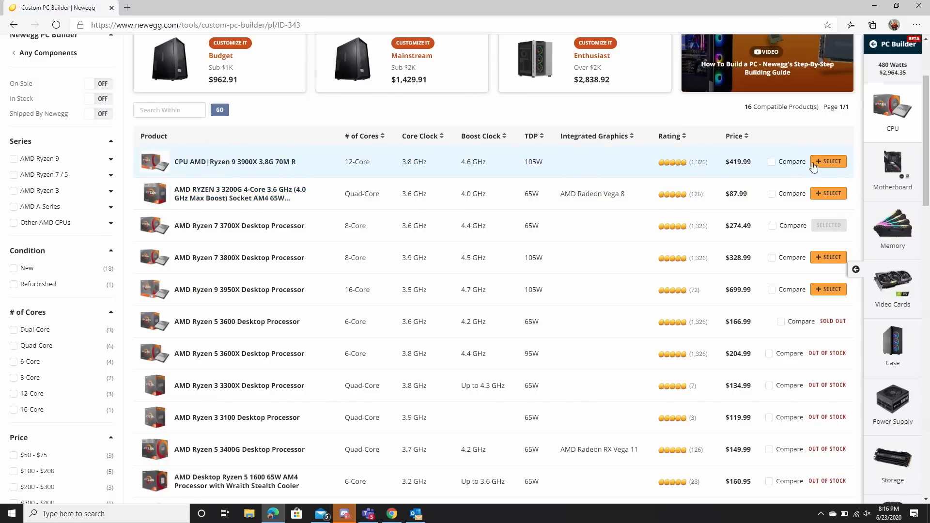
click(828, 161)
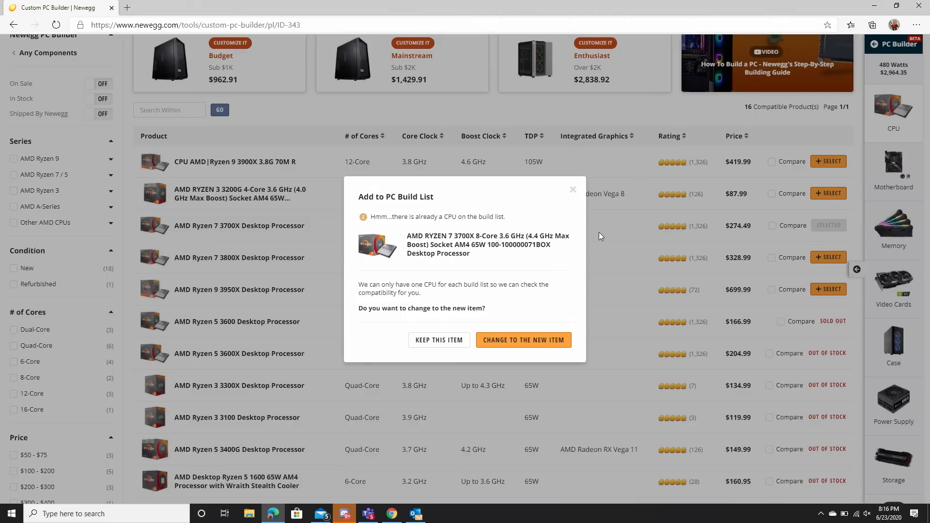
click(523, 340)
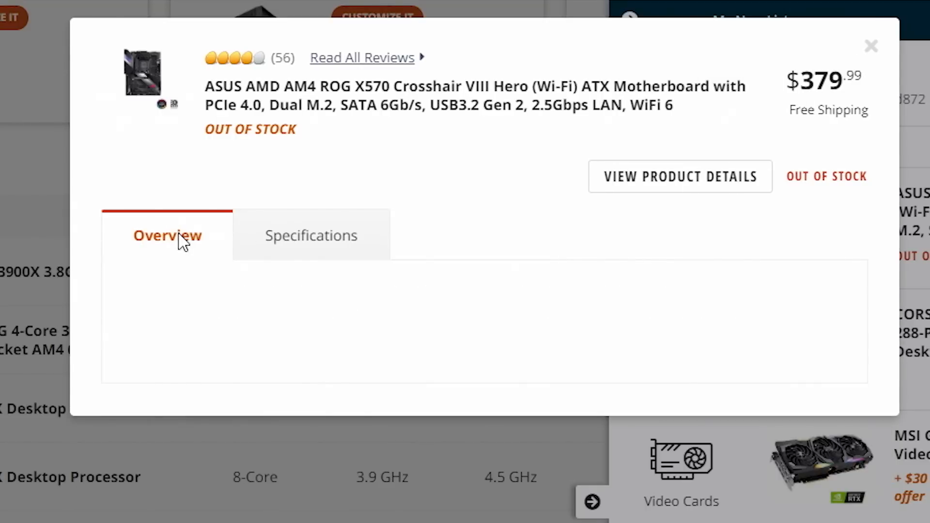
mouse_move(453, 355)
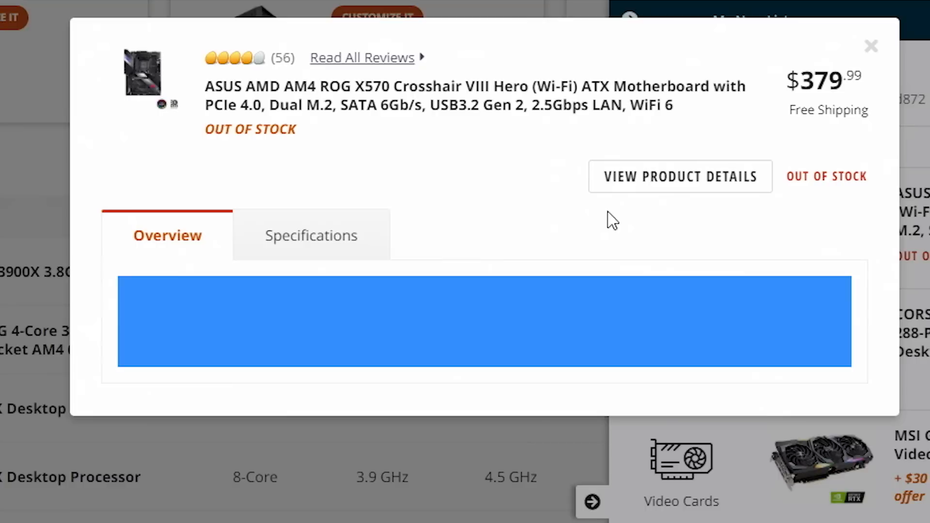
View the ASUS ROG X570 Crosshair VIII Hero product page, then return to the builder.
click(680, 176)
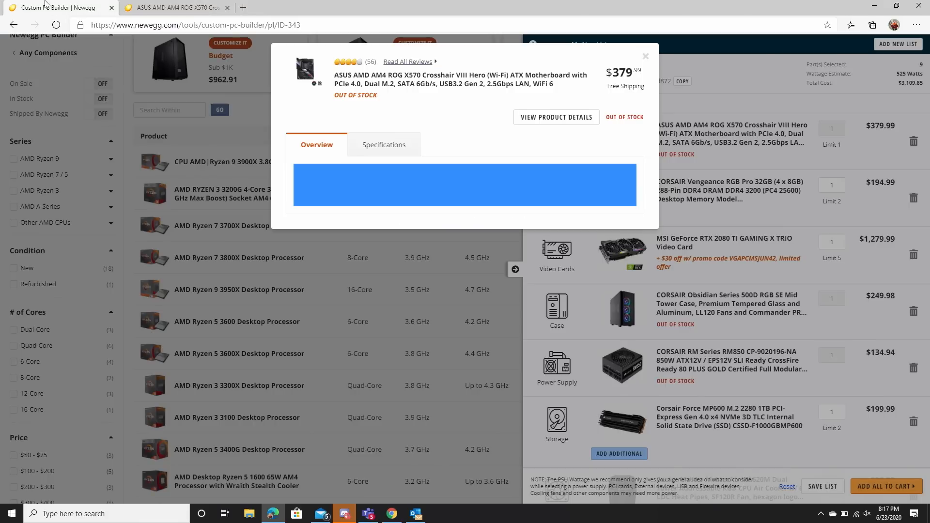
click(645, 56)
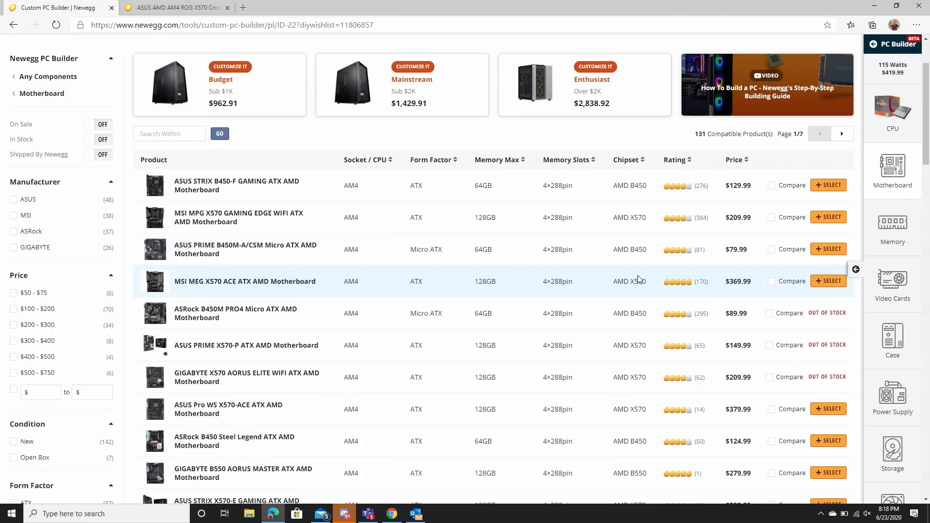
Filter the motherboard list to in-stock boards only, narrowing 131 to 8.
scroll(down, 3)
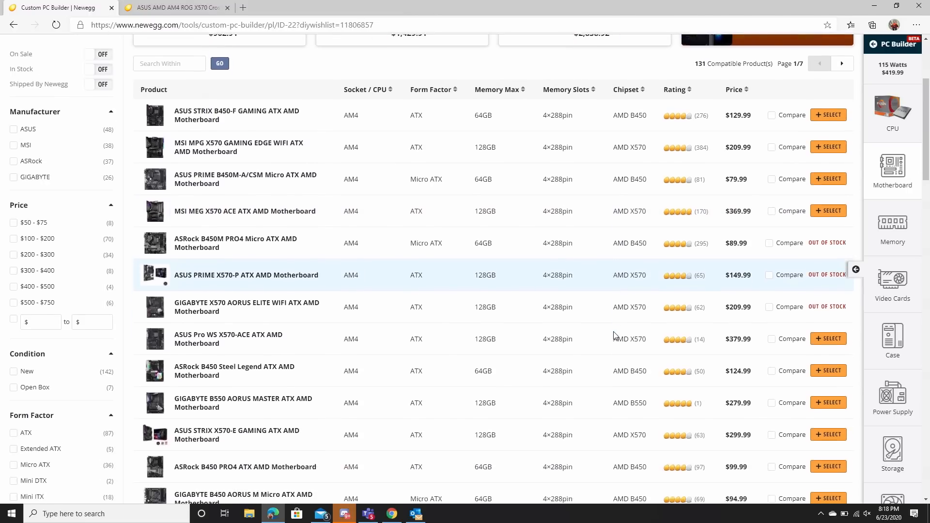
scroll(down, 3)
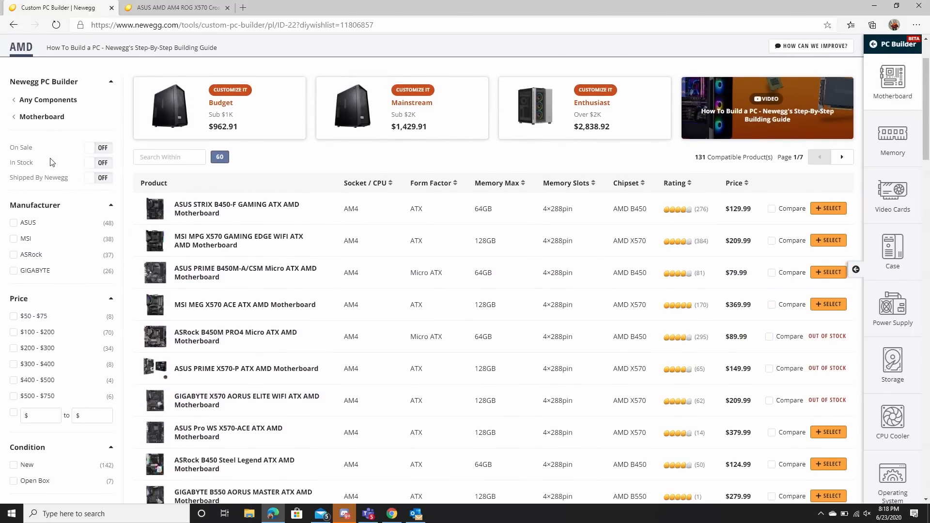
click(102, 163)
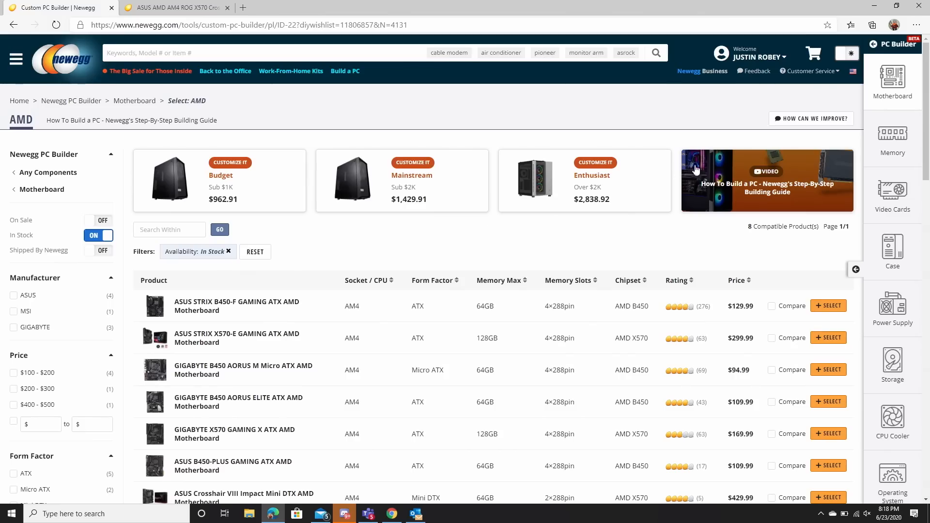
Filter cases to MicroATX and add the Cooler Master MasterBox Q300L as the case.
scroll(down, 3)
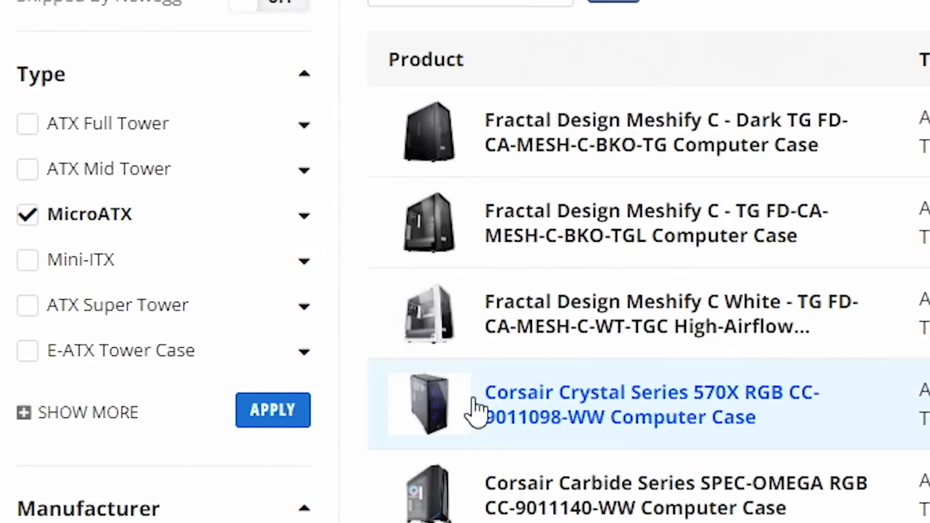
click(272, 410)
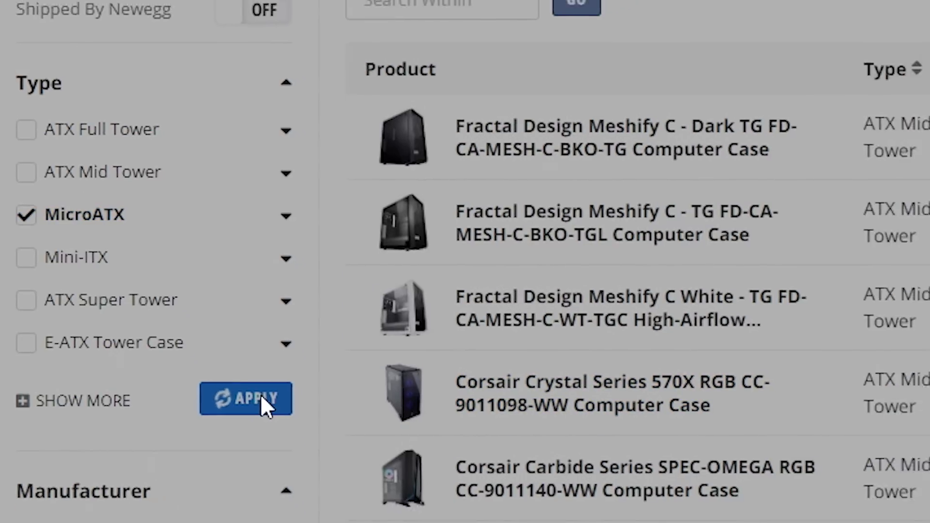
click(245, 398)
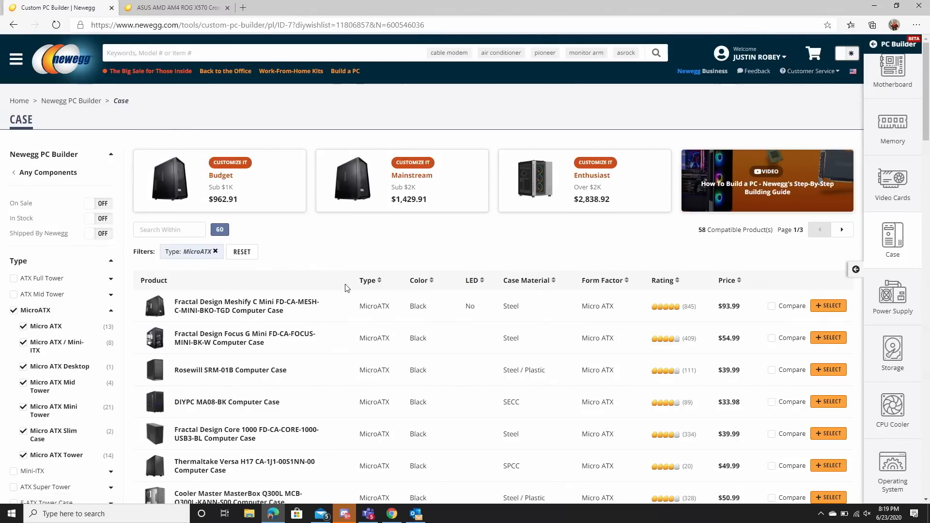
scroll(down, 3)
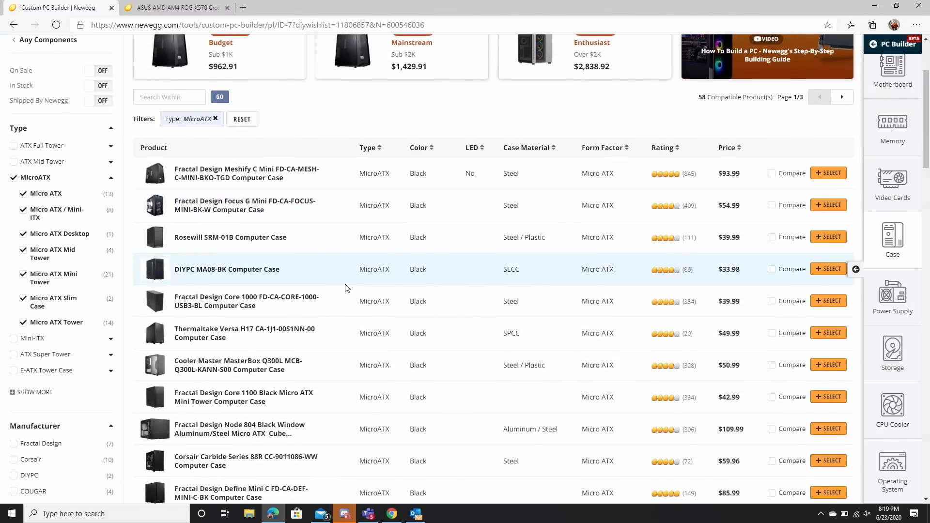
scroll(down, 3)
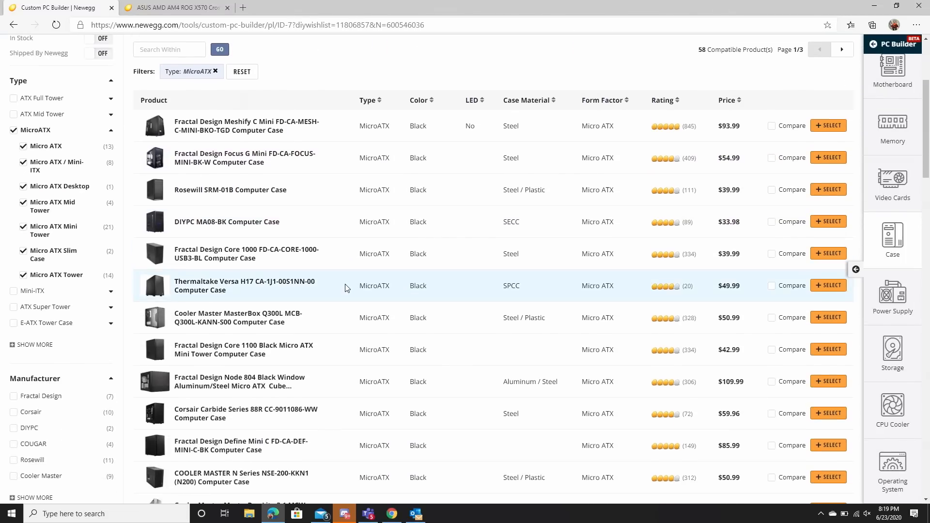
mouse_move(356, 318)
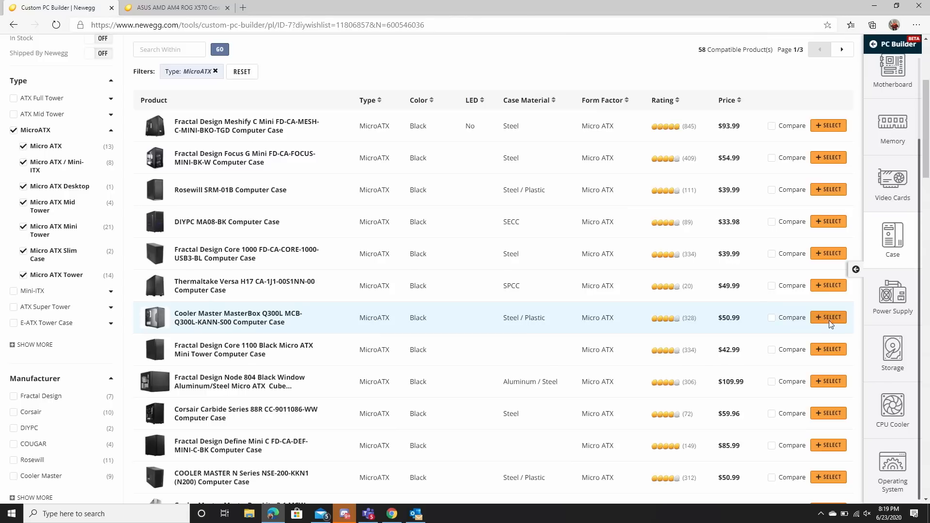
click(828, 318)
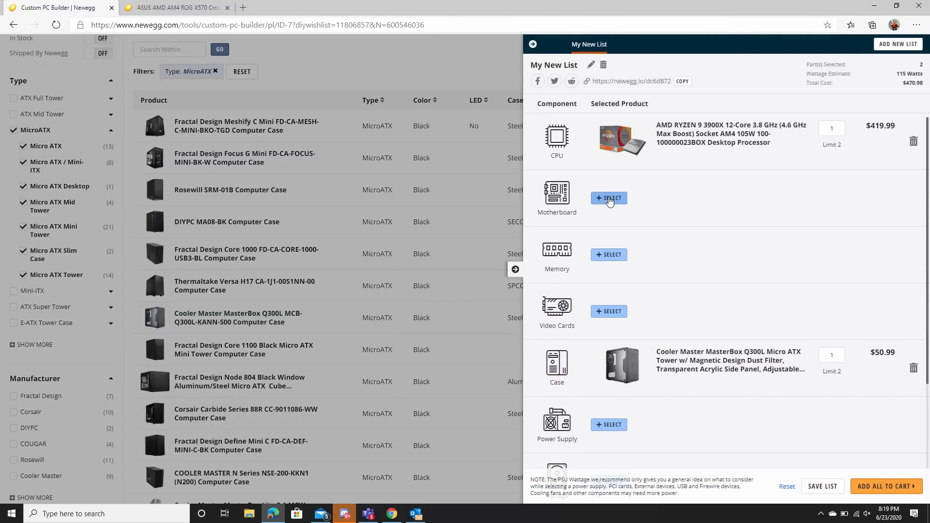
Start choosing a motherboard from the build panel.
click(608, 198)
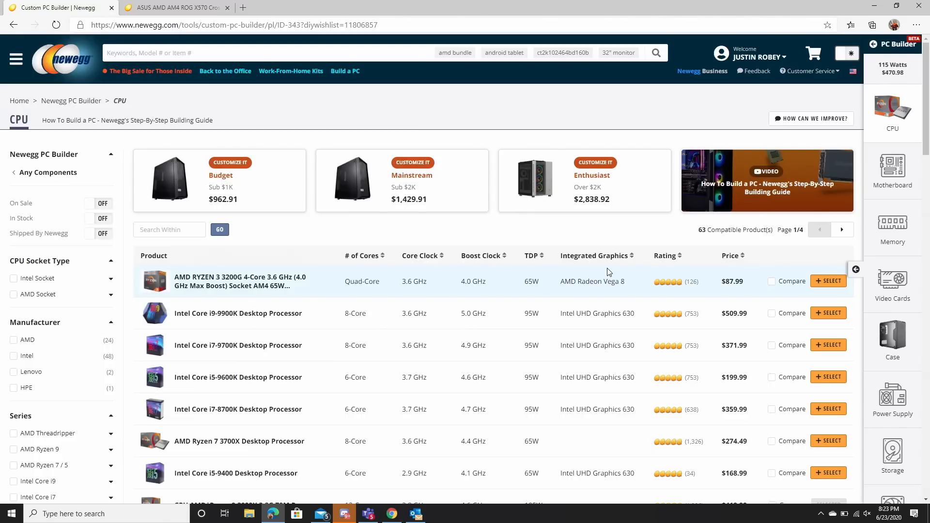
mouse_move(893, 341)
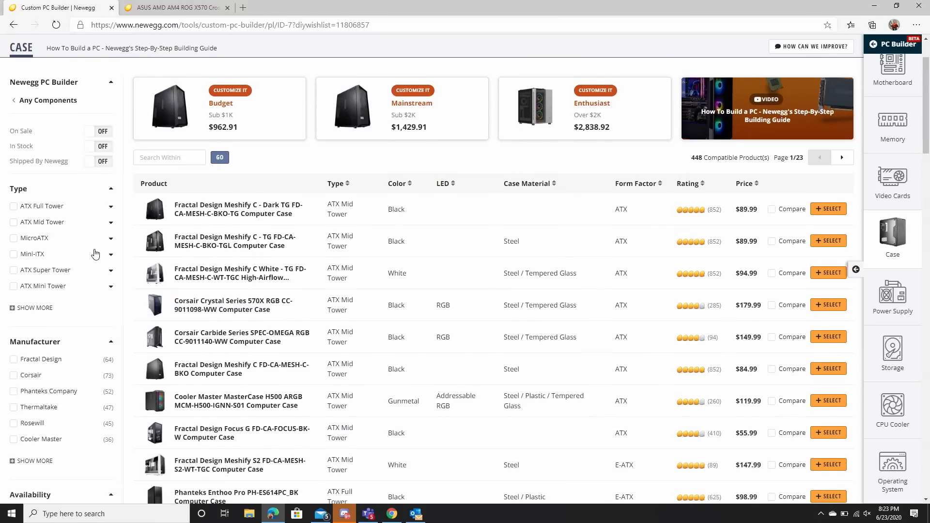
Filter cases to Phanteks and search within results for 'p400'.
click(15, 390)
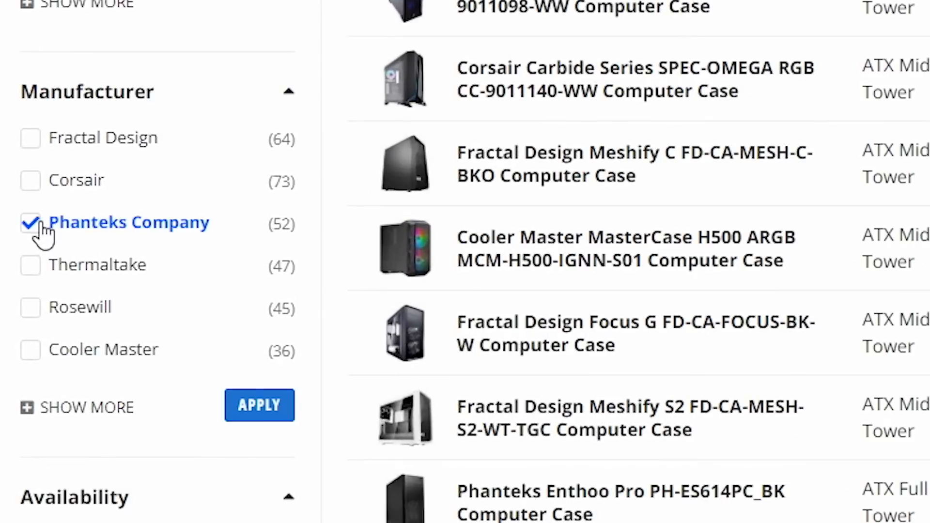
click(260, 405)
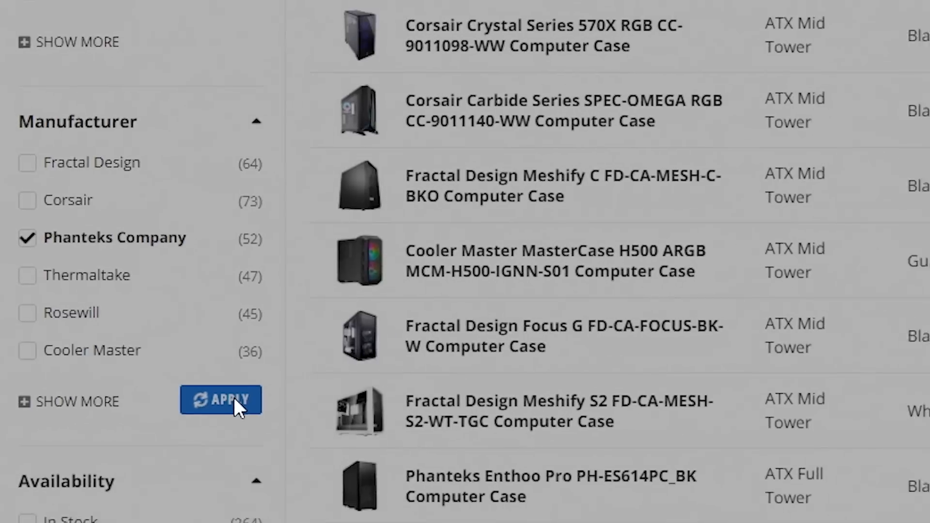
click(221, 400)
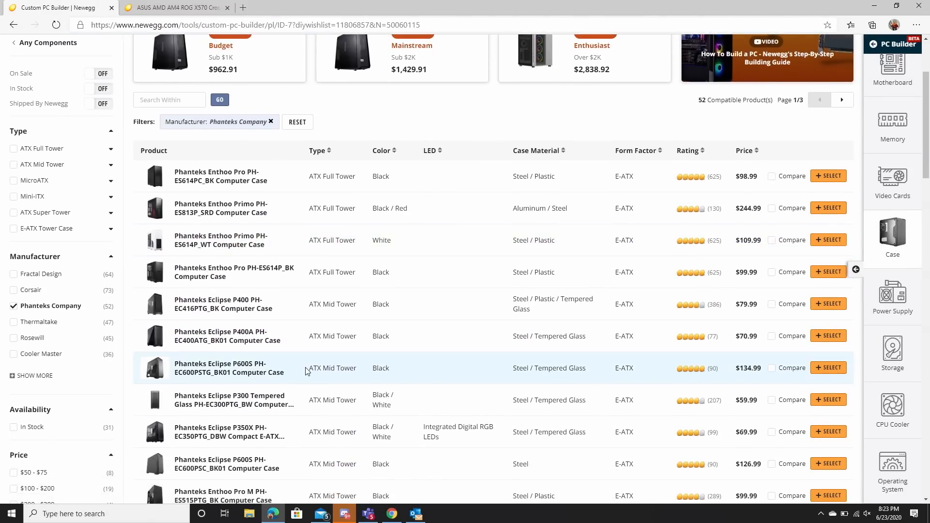
scroll(down, 3)
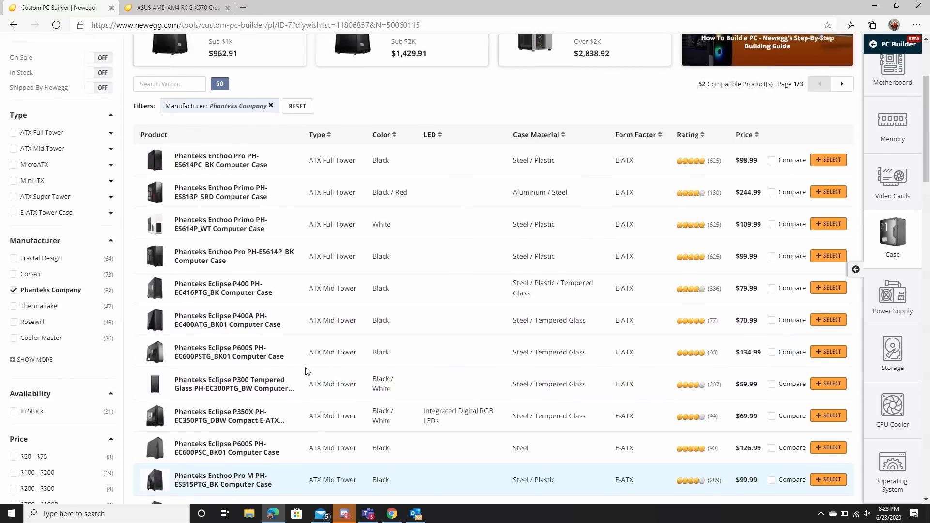
text(p)
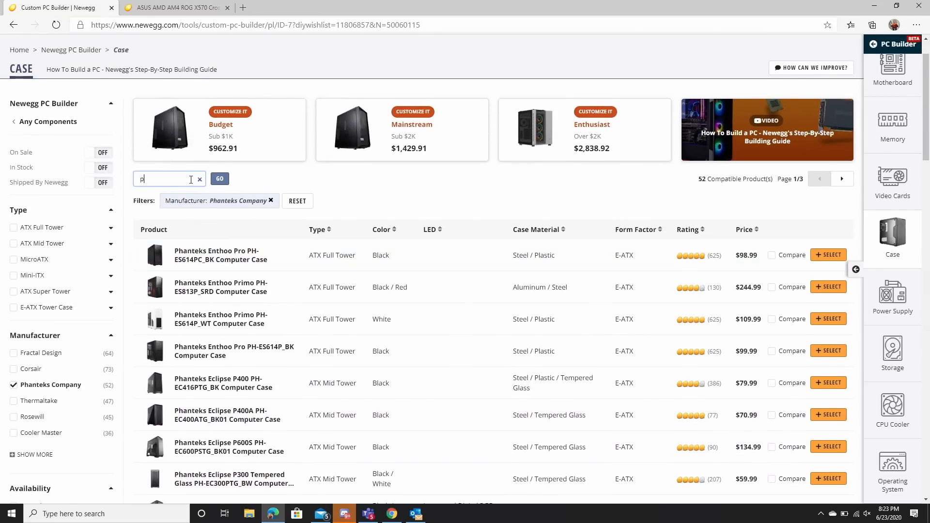
text(400)
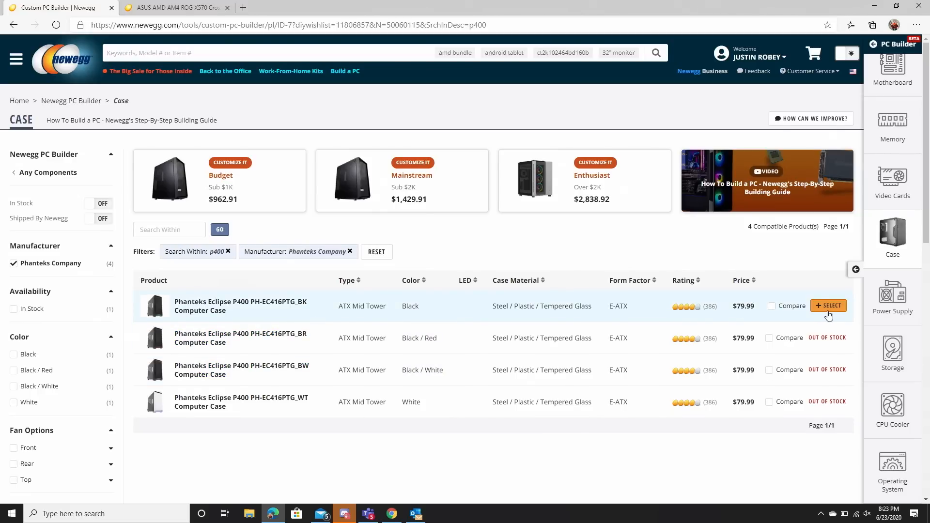
Replace the case with the black Phanteks Eclipse P400 and move on to motherboards.
click(829, 305)
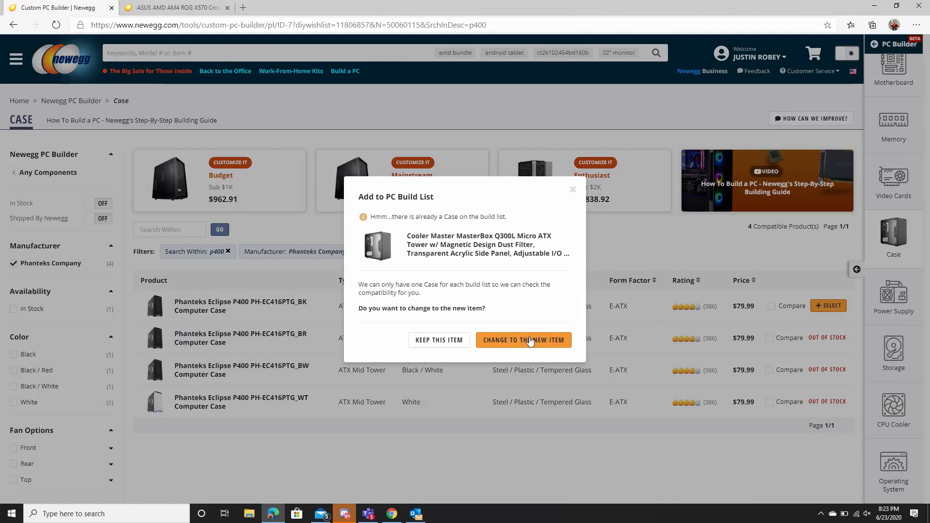
click(523, 340)
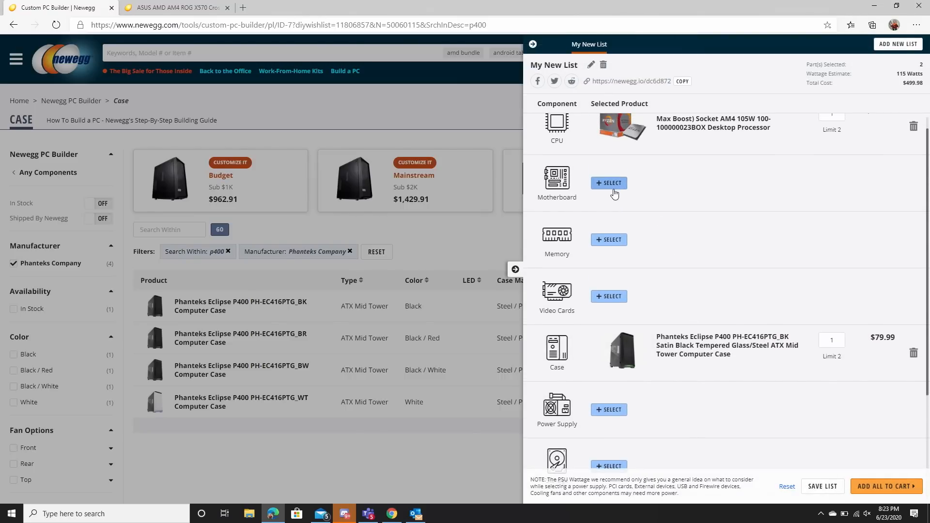
click(611, 183)
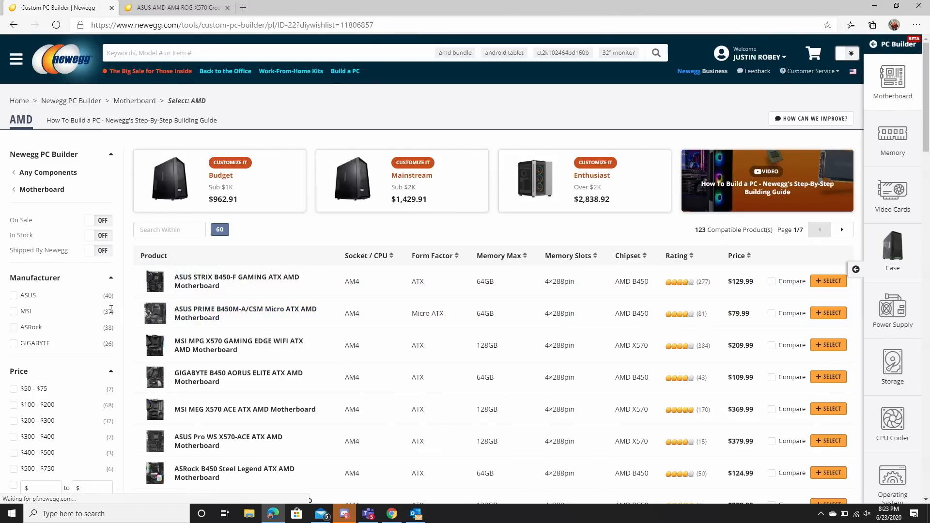
scroll(down, 3)
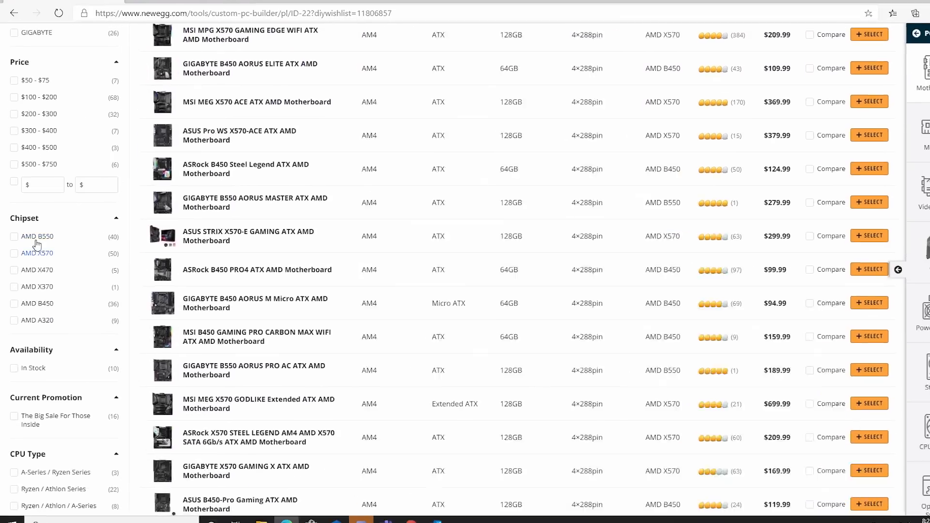
Filter motherboards to the AMD X570 chipset and browse for the ASRock X570 Steel Legend.
click(14, 253)
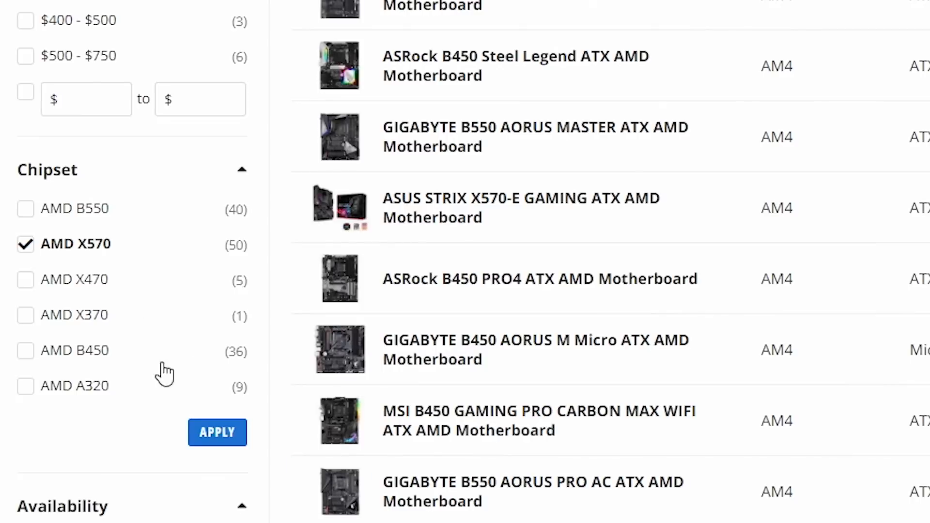
click(217, 432)
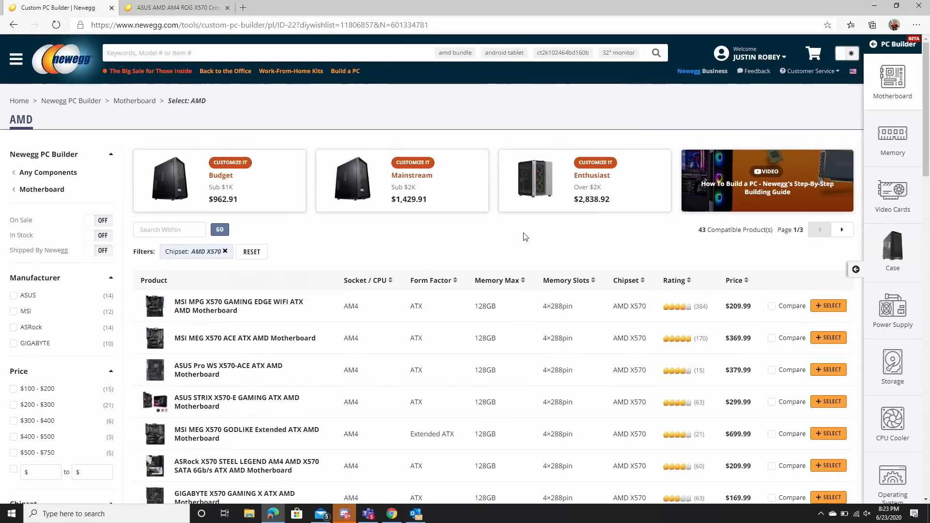
scroll(down, 3)
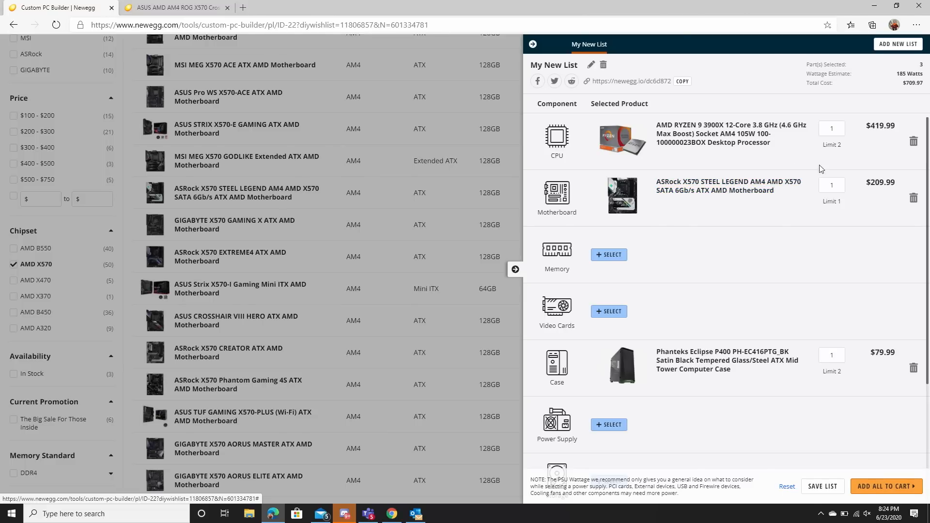
Browse the compatible memory listing of 1206 kits for the build.
click(608, 311)
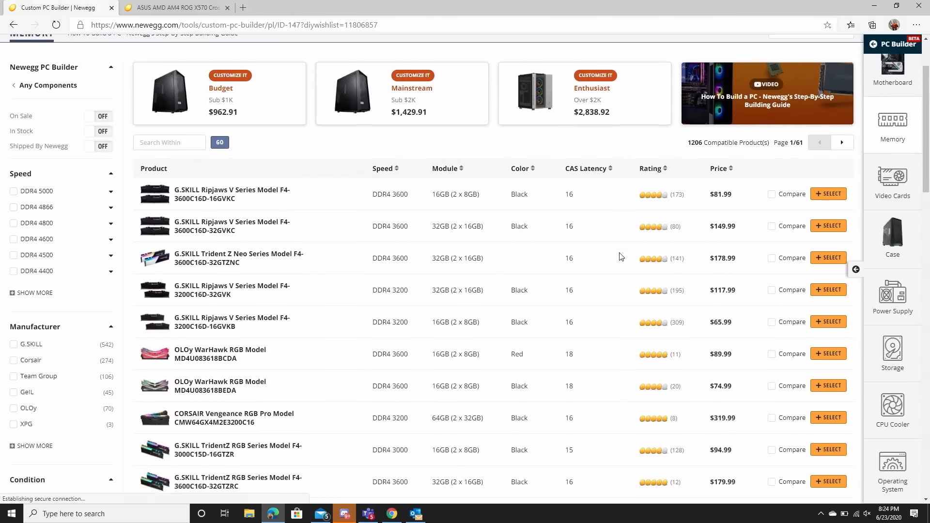
scroll(down, 3)
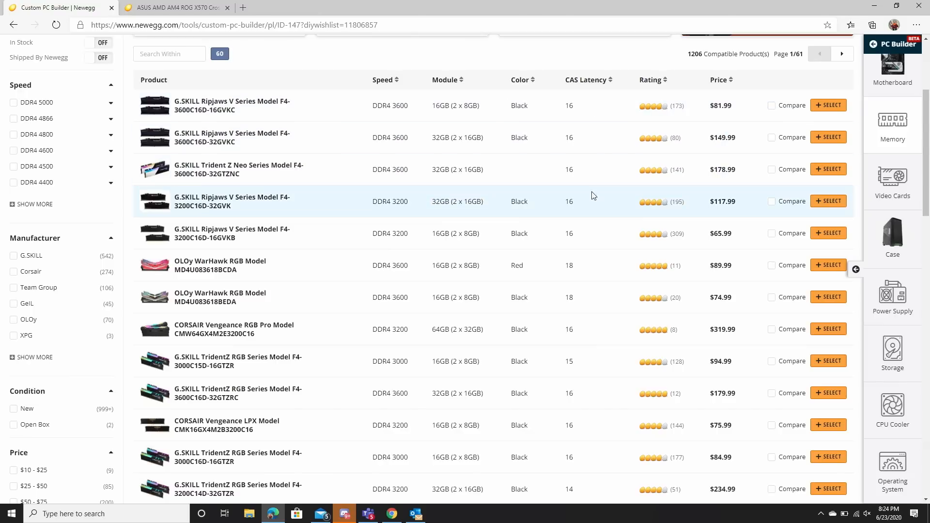
mouse_move(408, 184)
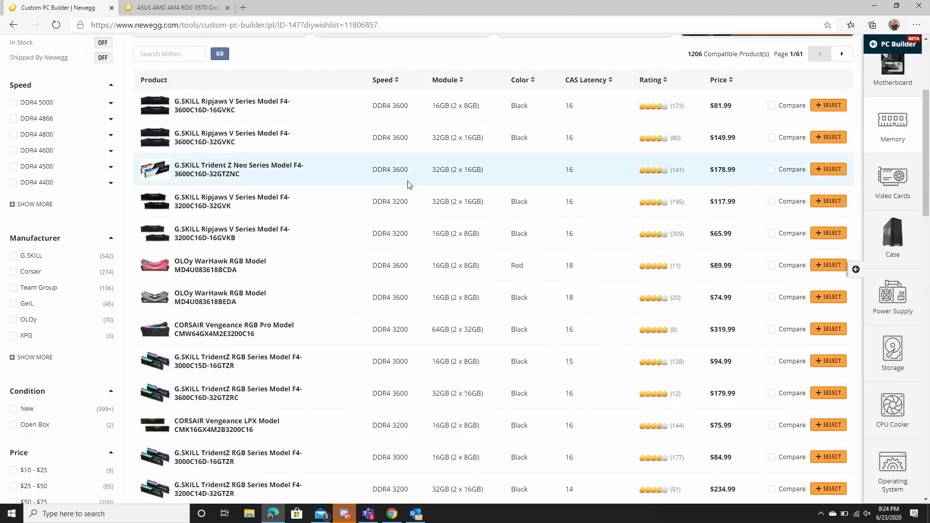
mouse_move(433, 105)
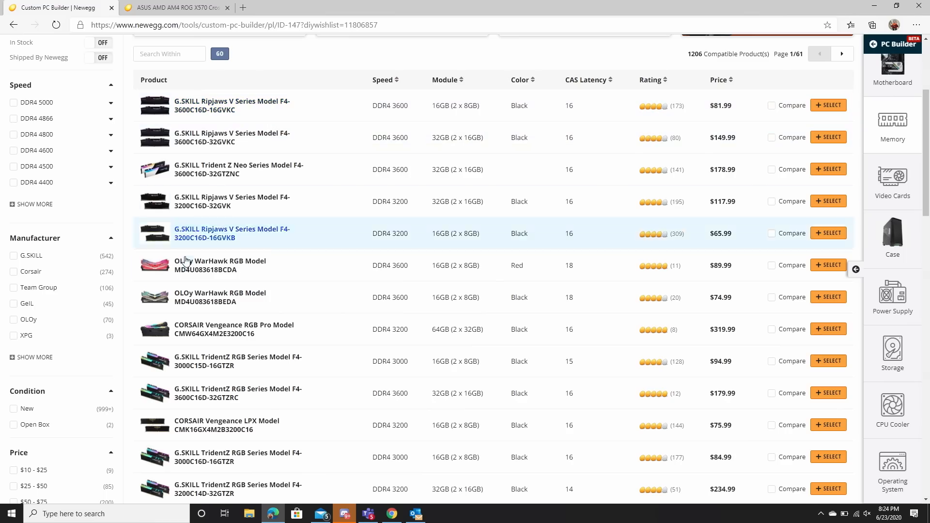
Filter memory to G.SKILL DDR4 3600, CAS 16 dual-channel kits, leaving 23 results.
click(14, 255)
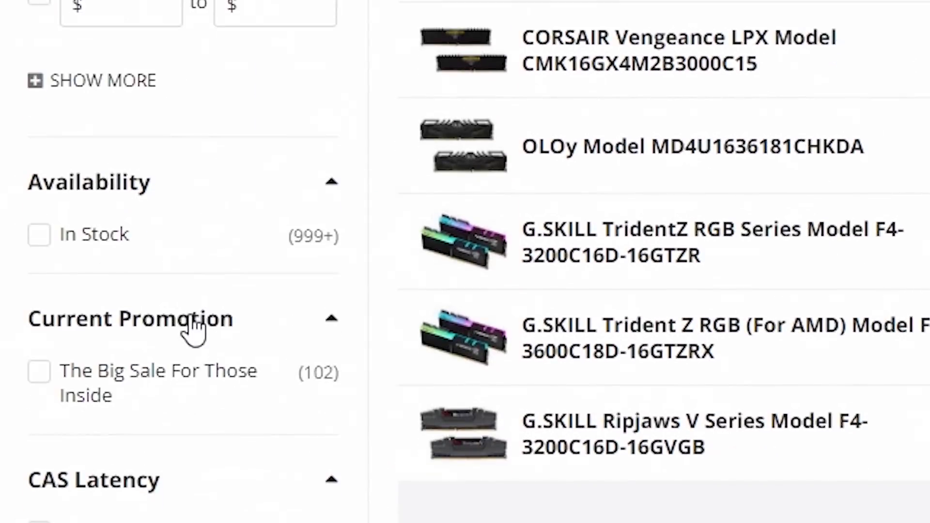
scroll(down, 3)
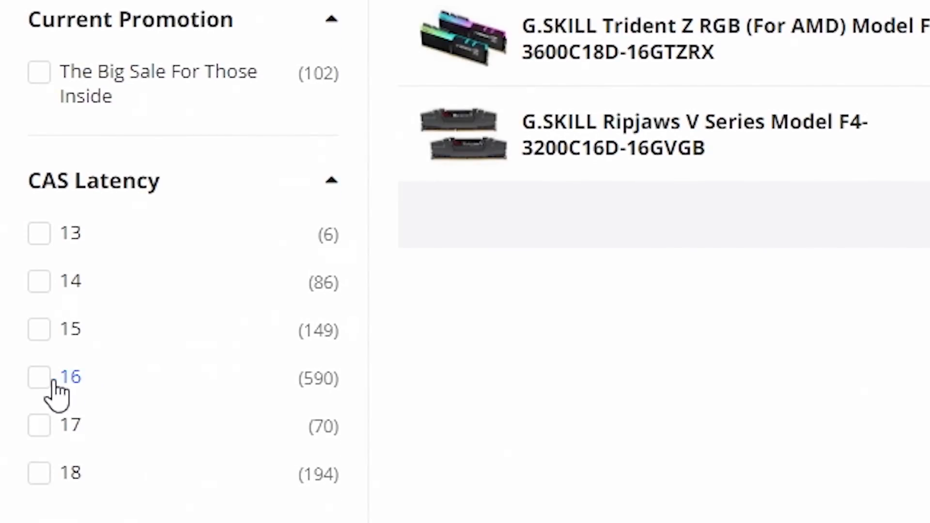
click(39, 379)
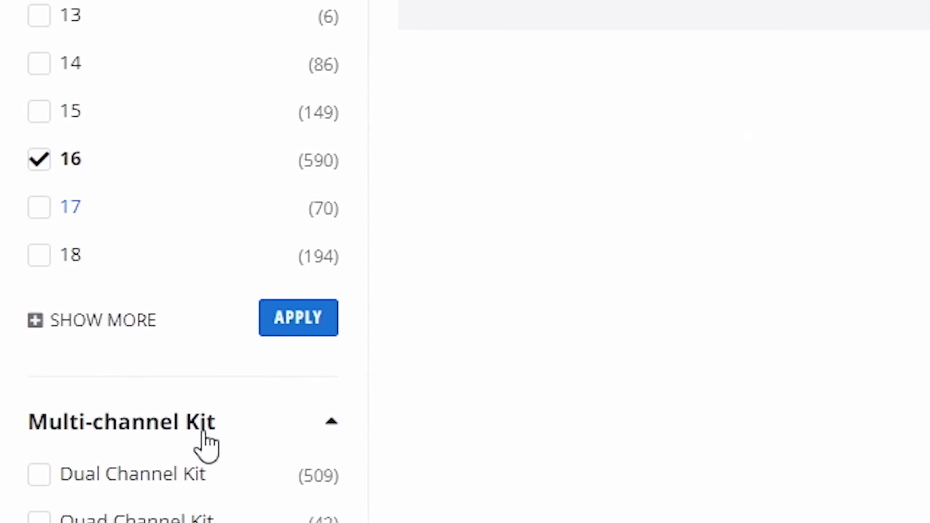
scroll(down, 3)
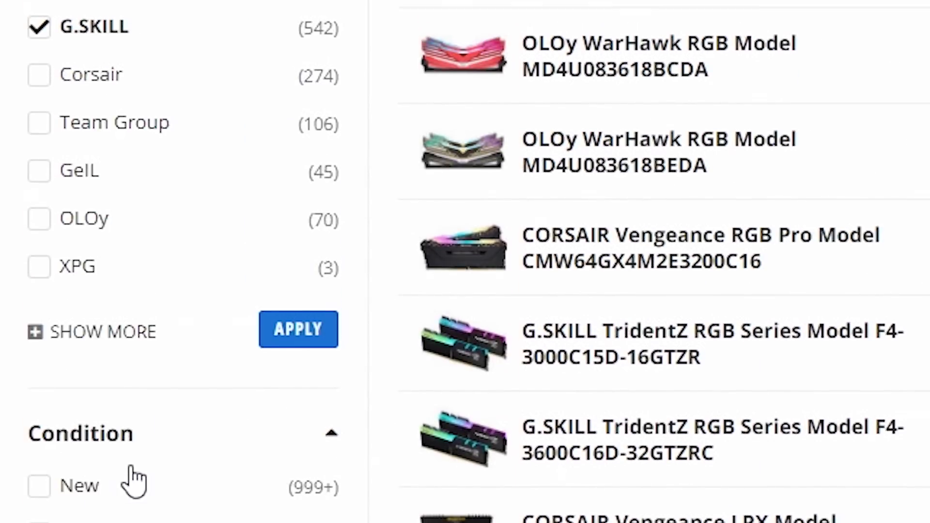
scroll(down, 3)
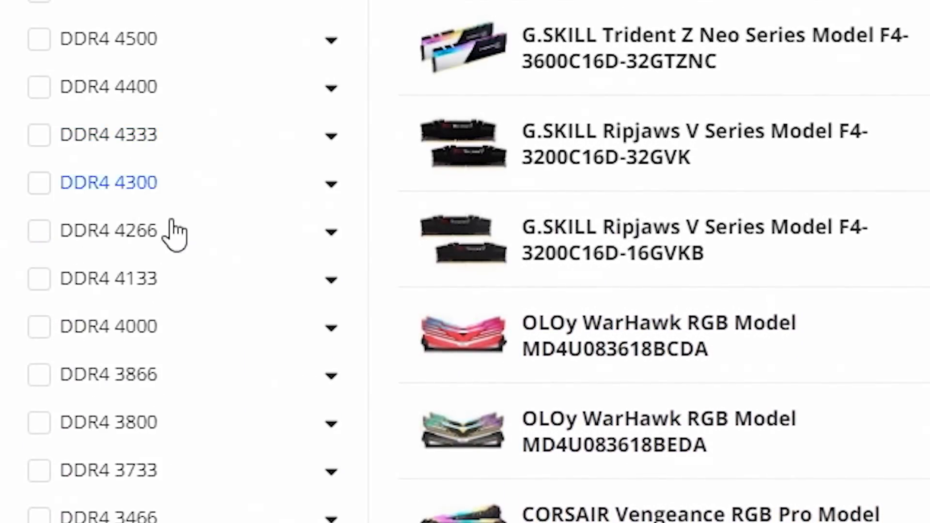
scroll(down, 3)
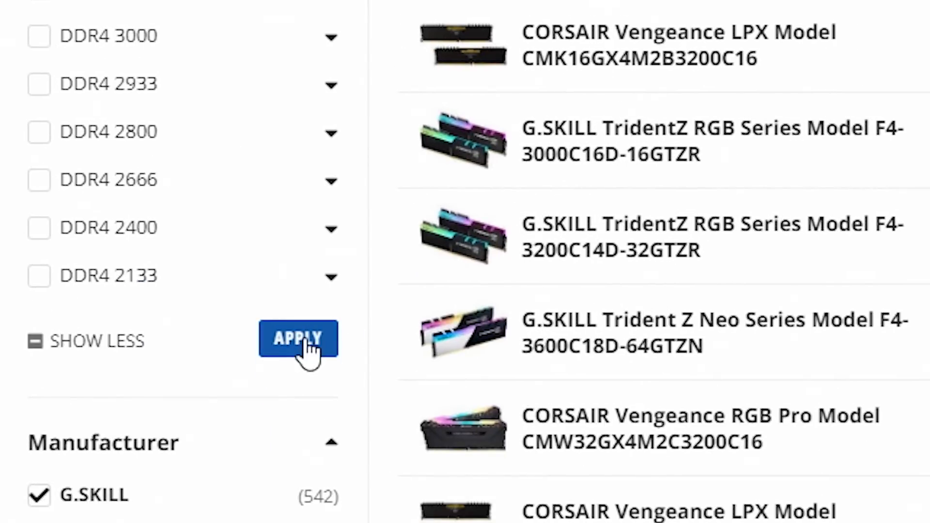
click(298, 340)
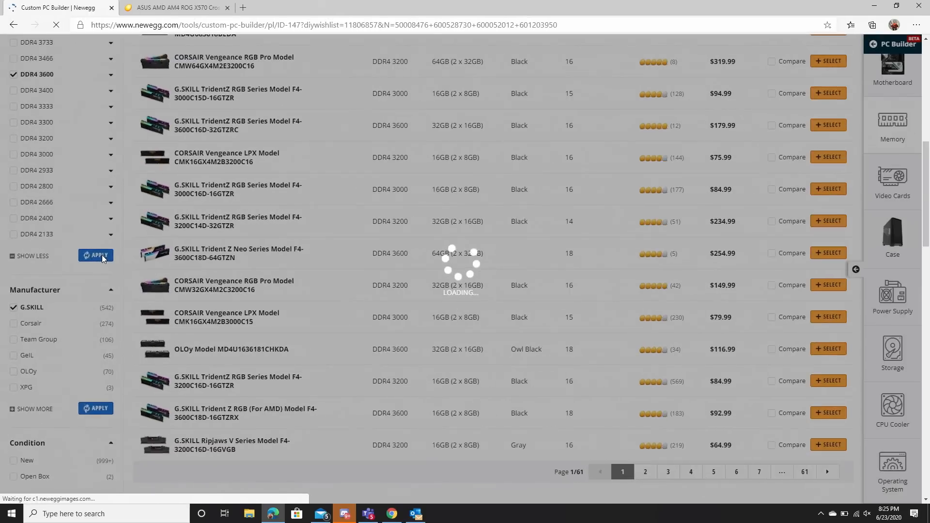
click(96, 256)
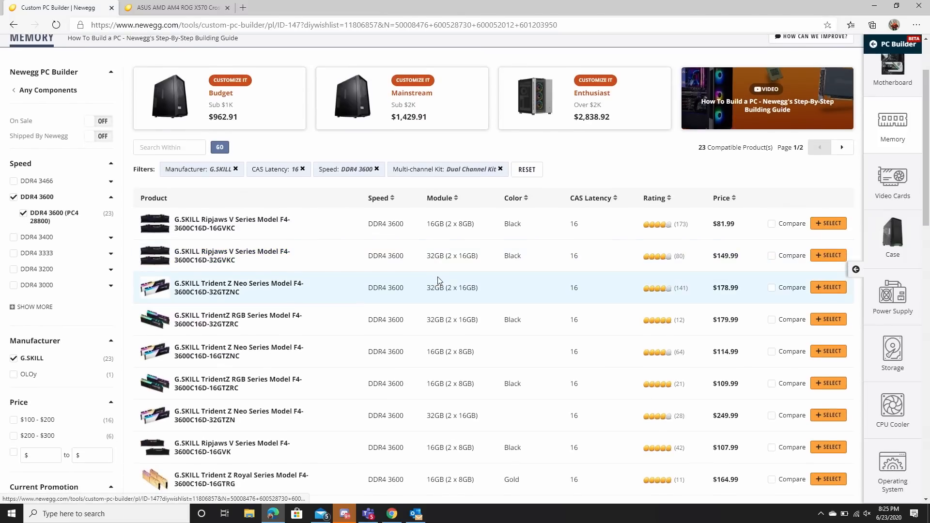
scroll(down, 3)
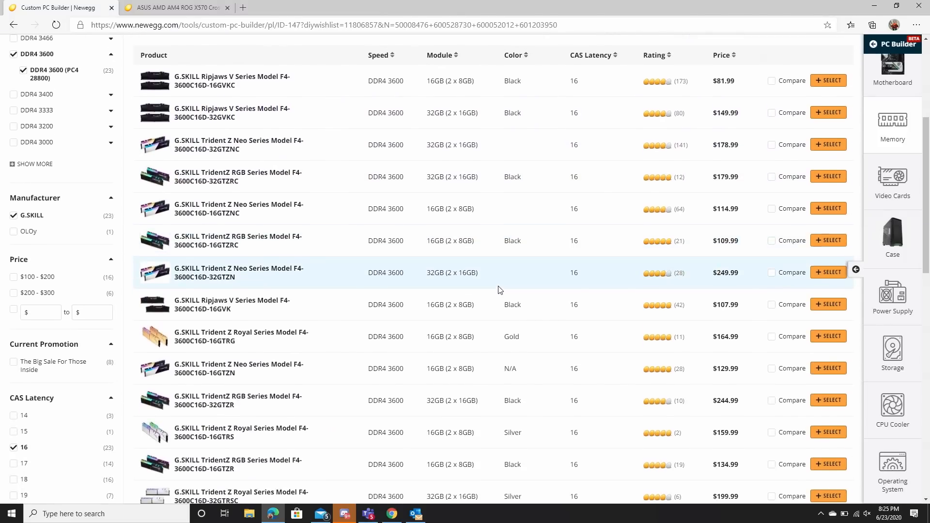
scroll(down, 3)
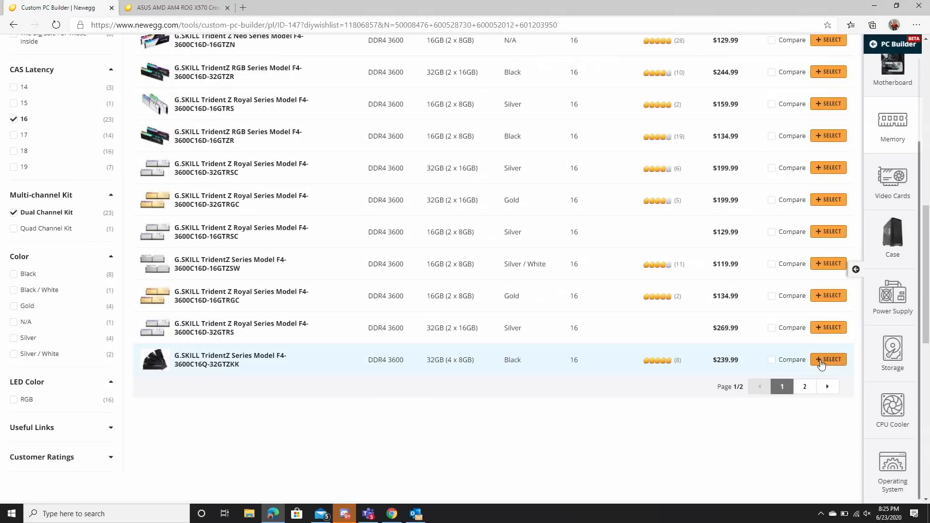
Pick the G.SKILL TridentZ 32GB (4x8GB) kit, then sort kits by CAS latency, module and speed.
click(829, 359)
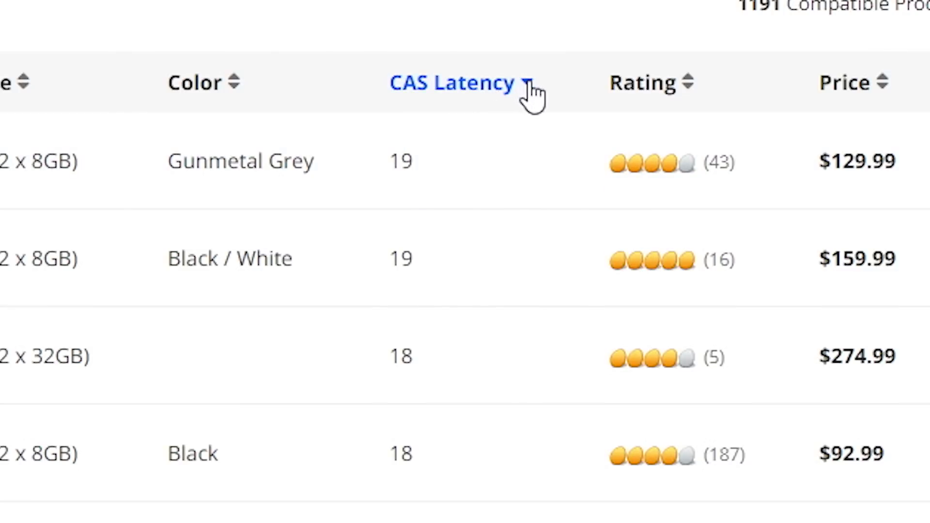
click(452, 82)
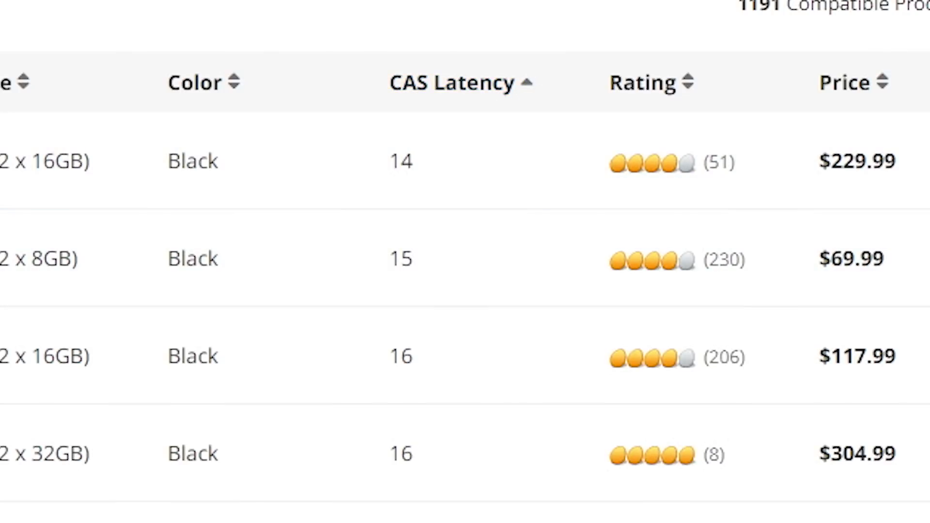
scroll(left, 3)
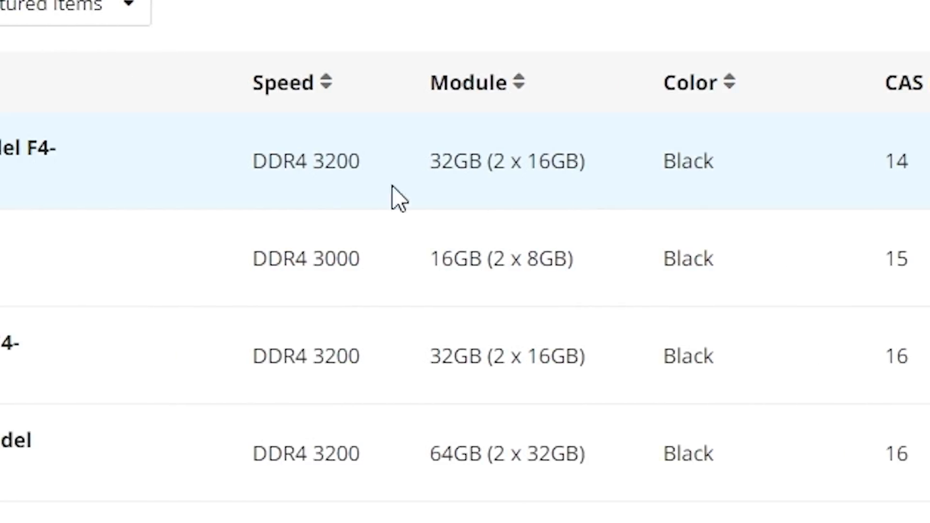
mouse_move(511, 154)
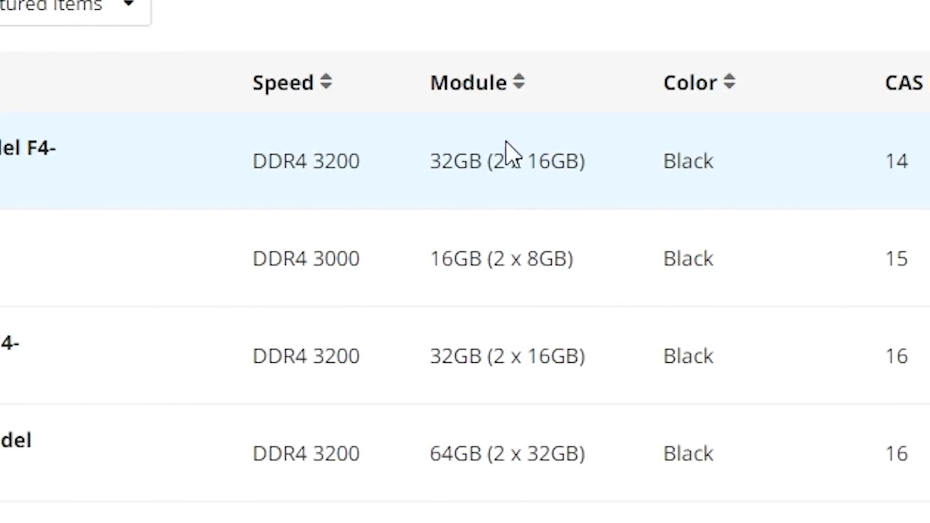
mouse_move(554, 243)
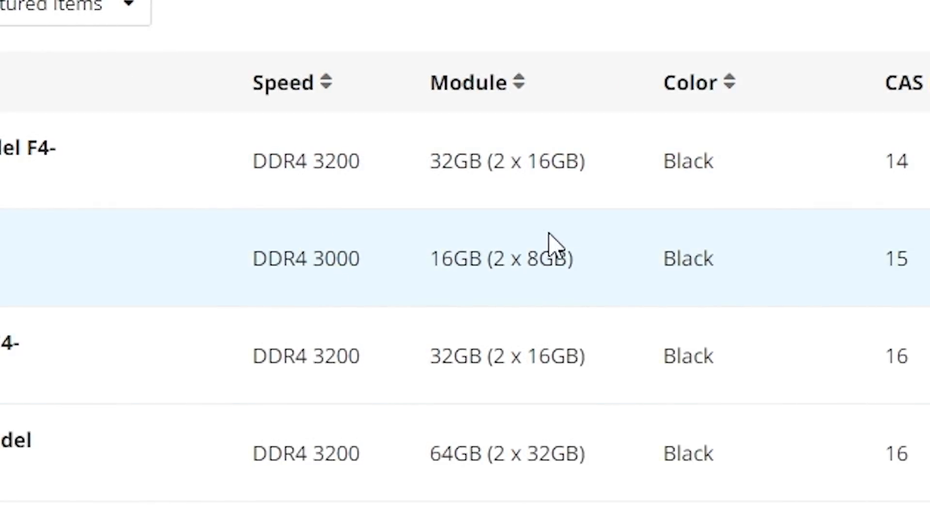
click(468, 83)
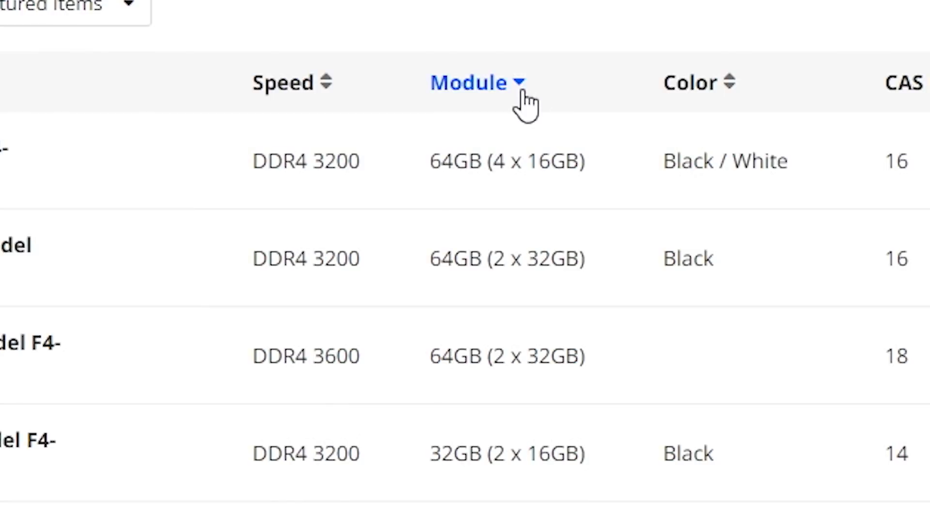
mouse_move(561, 444)
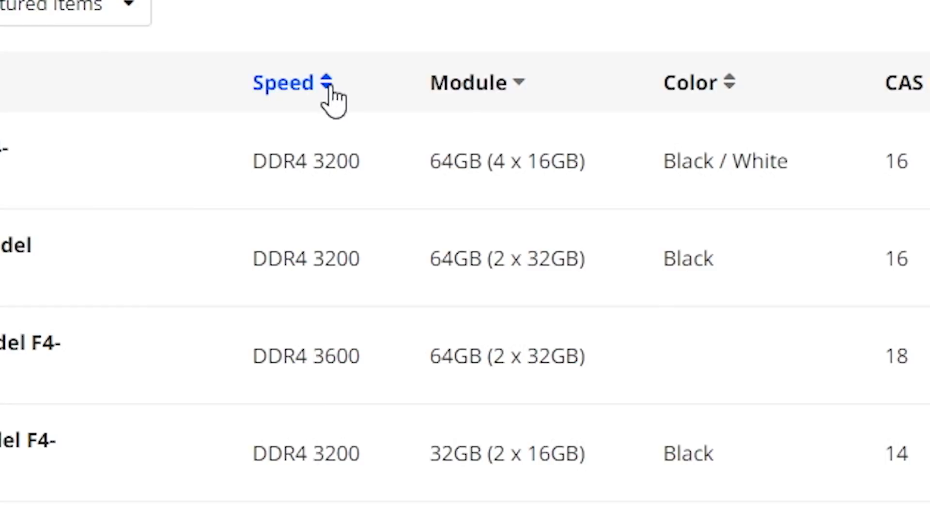
click(284, 82)
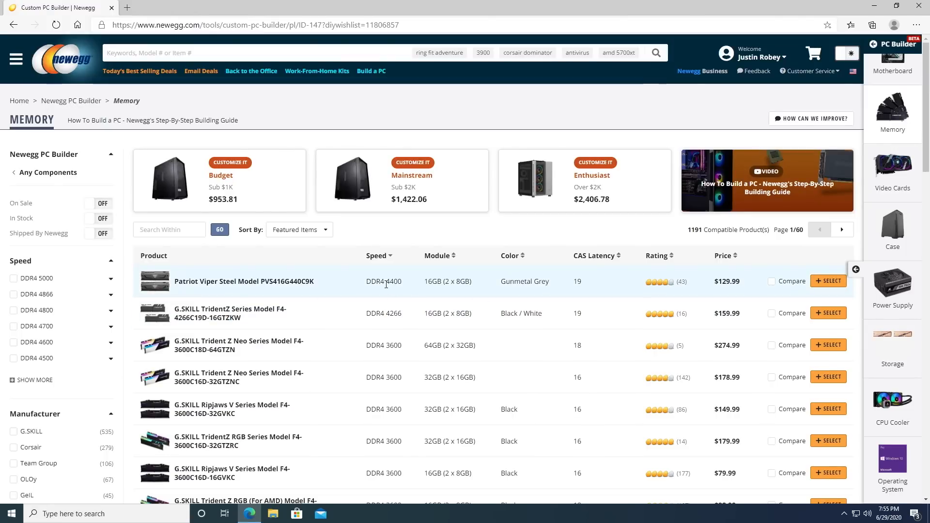
Sort the 1191 compatible memory kits by price, cheapest first, and browse toward the G.SKILL TridentZ kit.
scroll(down, 3)
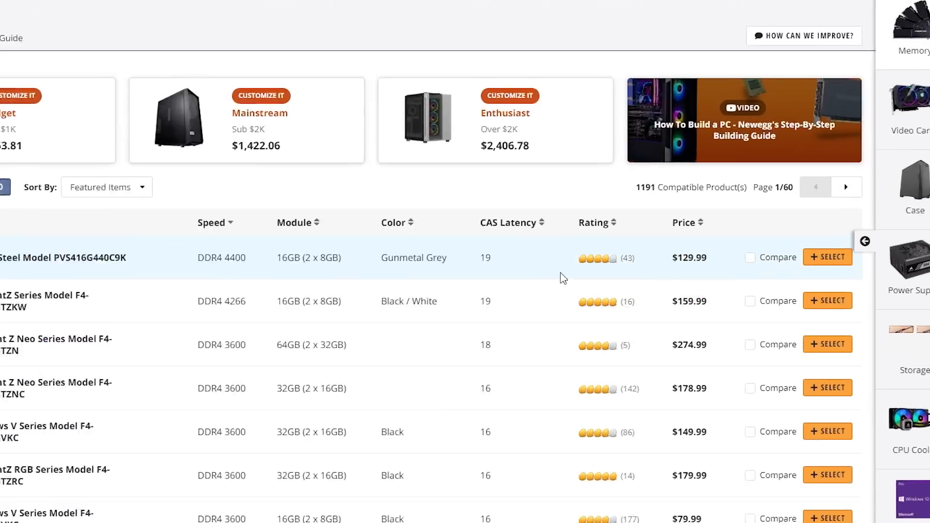
click(683, 222)
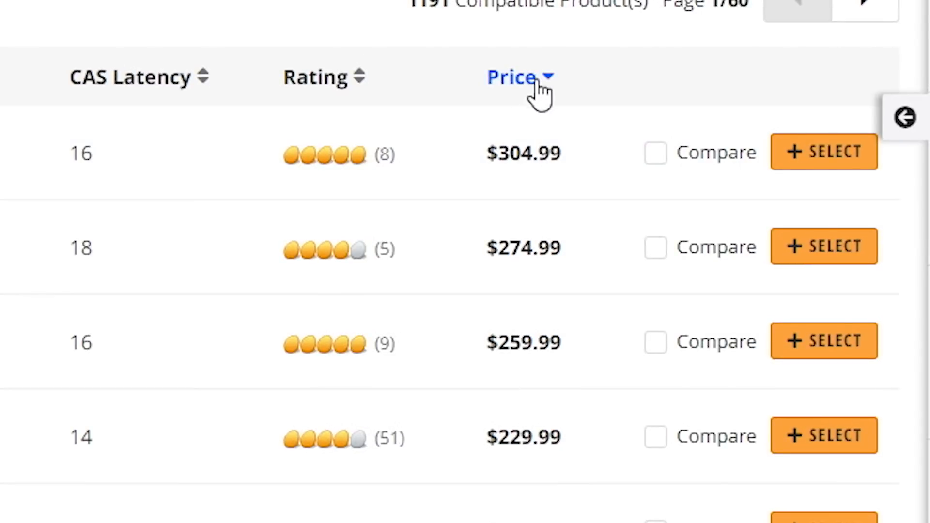
click(511, 77)
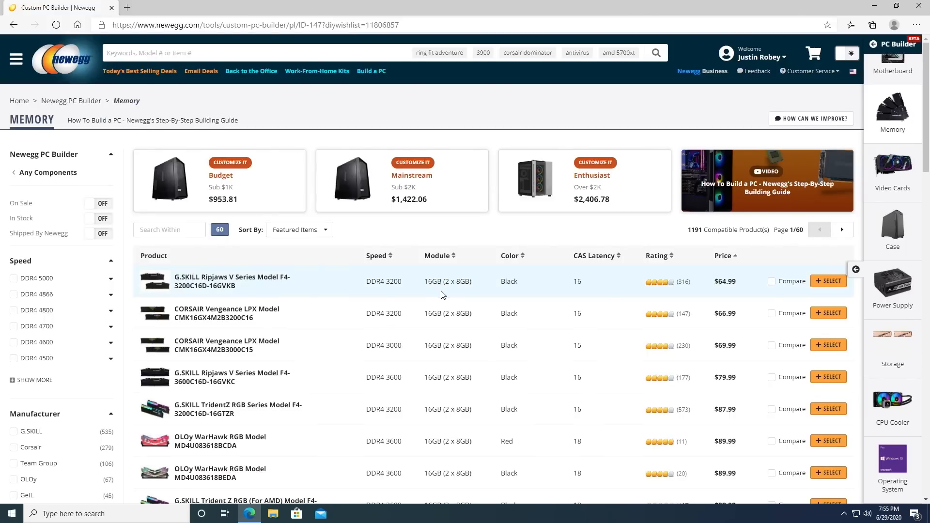
scroll(down, 3)
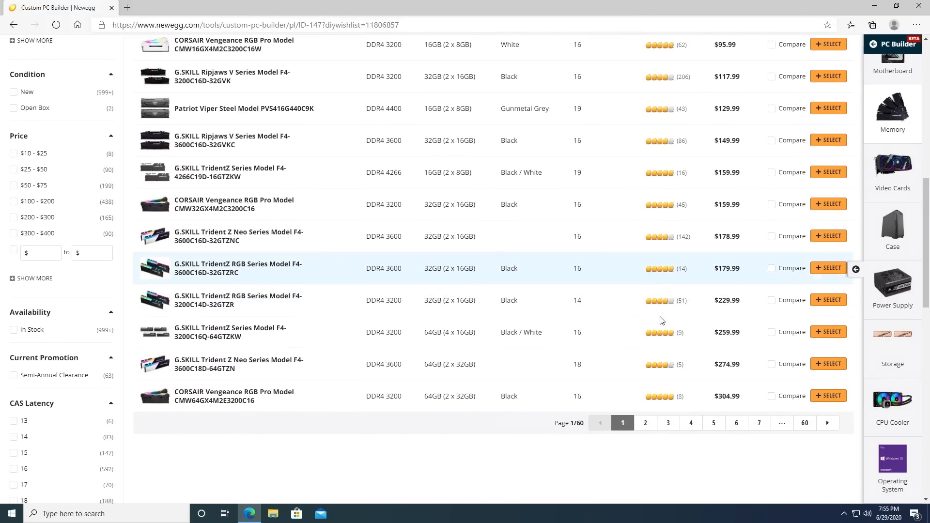
scroll(down, 3)
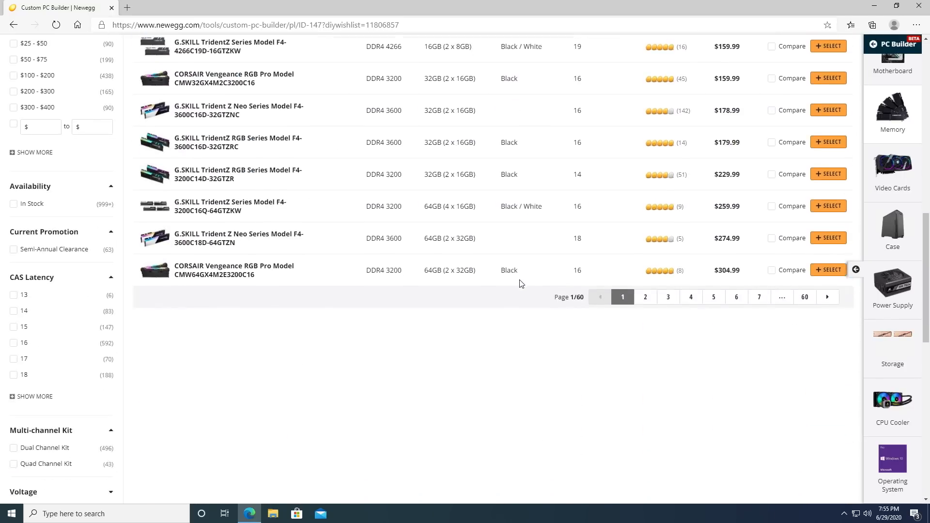
scroll(up, 3)
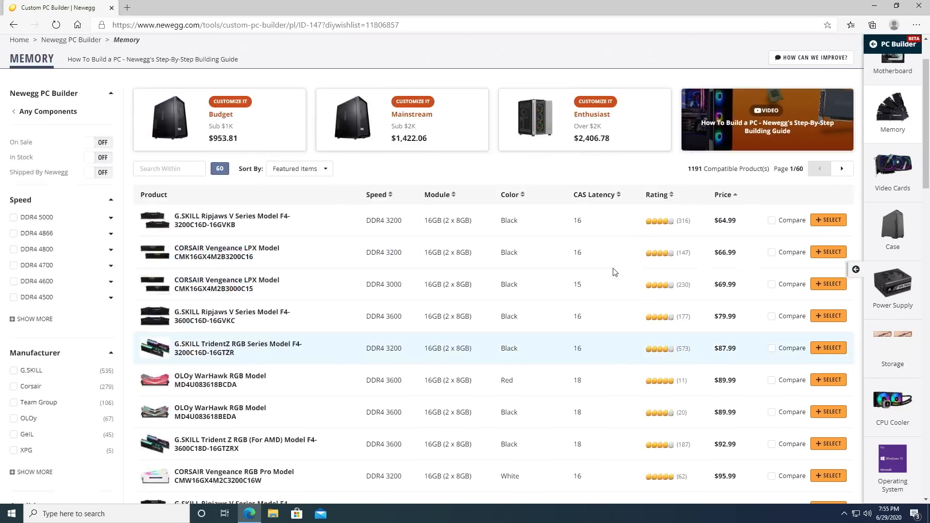
scroll(down, 3)
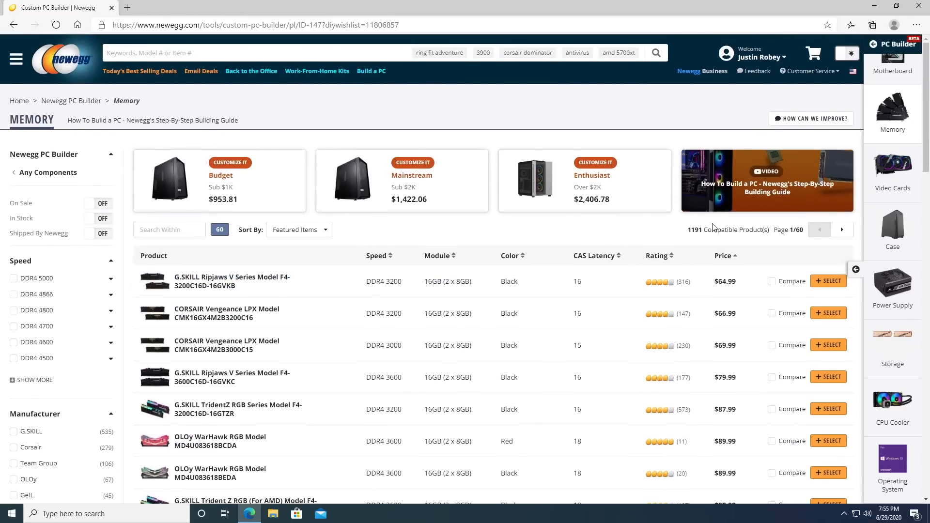
scroll(down, 3)
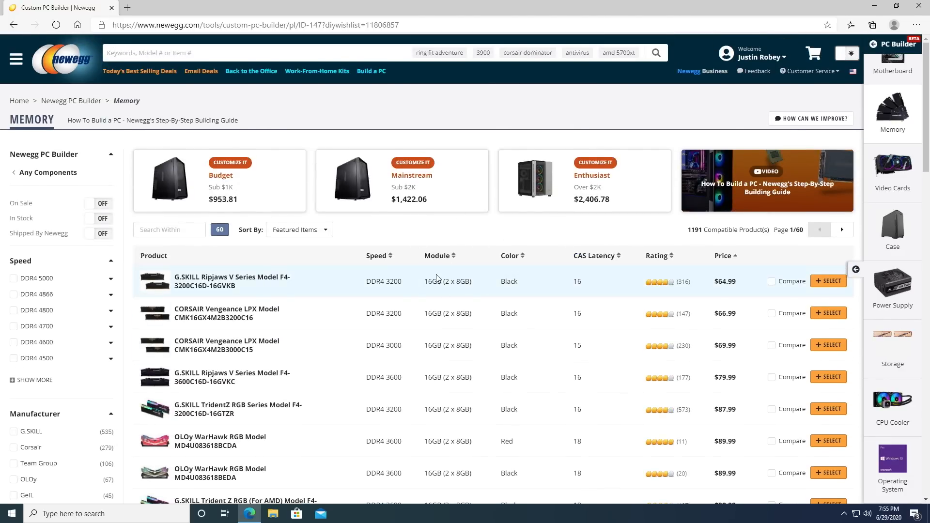
mouse_move(442, 280)
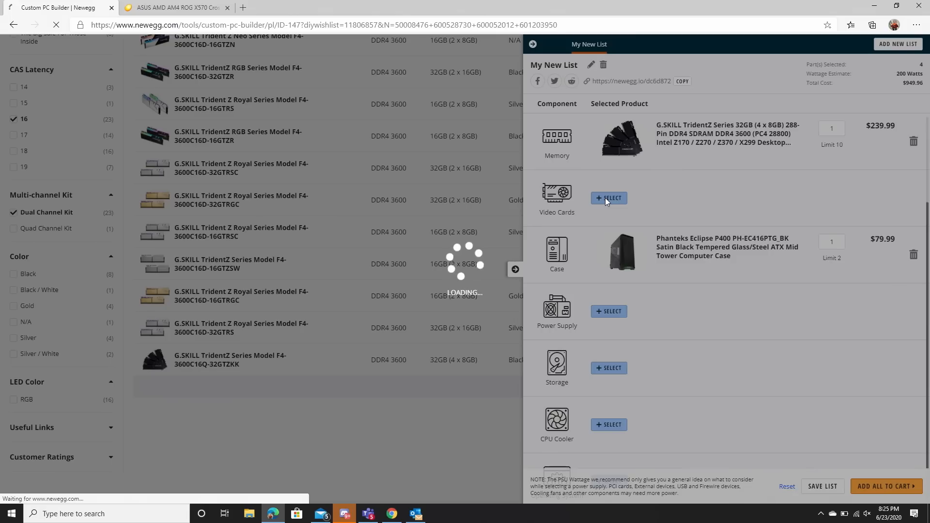
Start picking a video card and filter the list to GeForce RTX 2080 SUPER models.
click(608, 198)
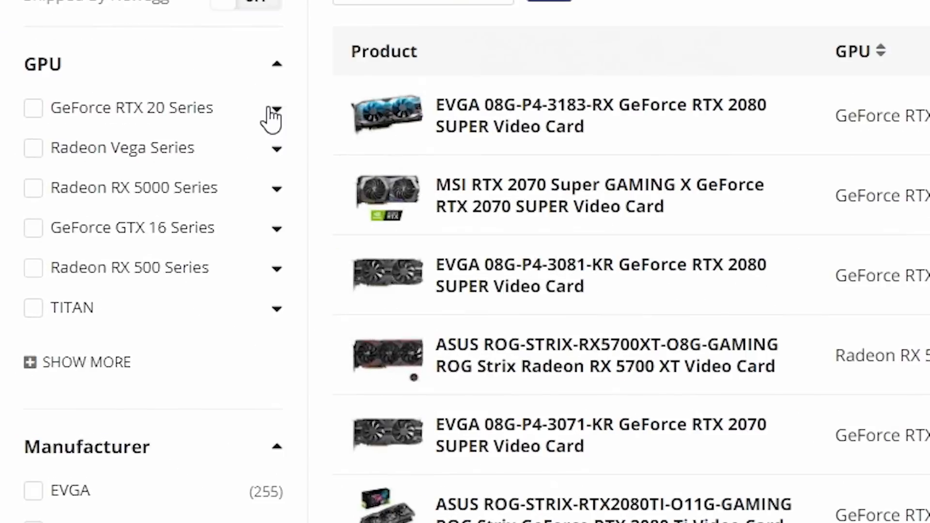
click(276, 107)
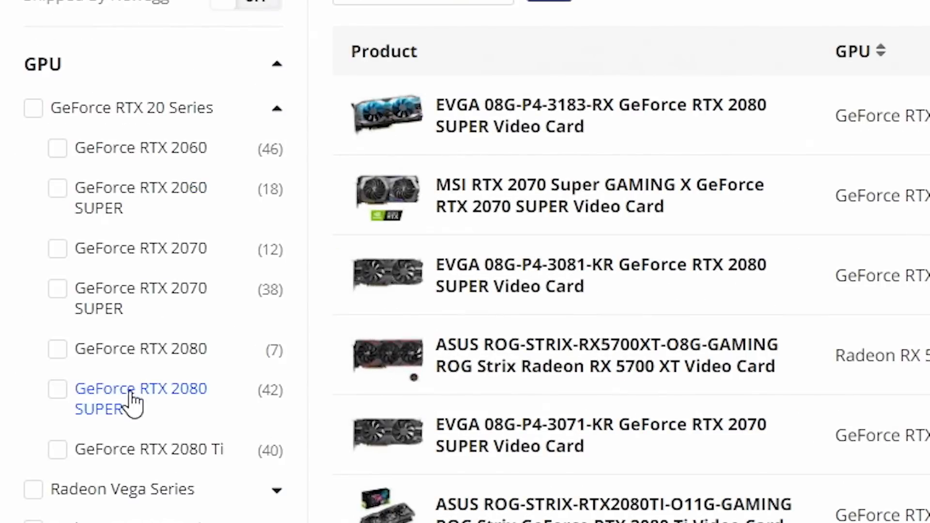
click(57, 449)
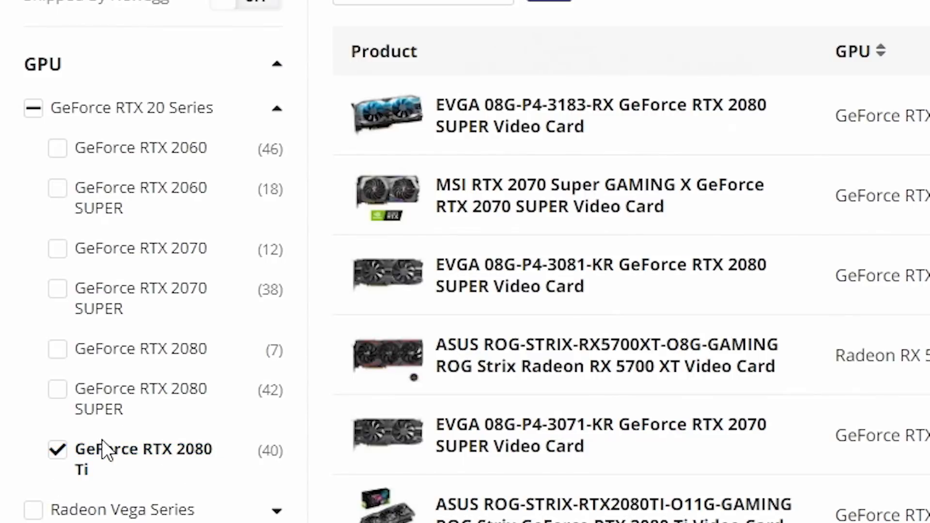
click(57, 389)
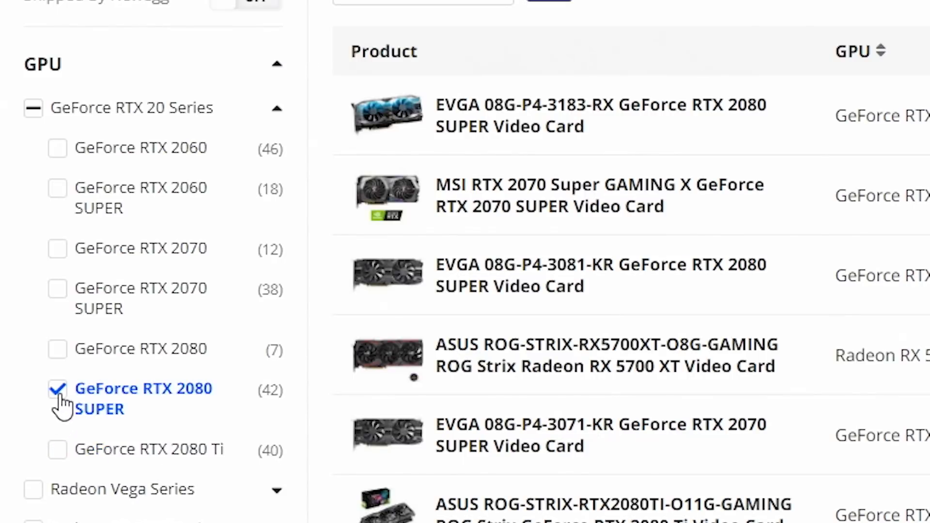
Browse the 25 RTX 2080 SUPER cards toward the GIGABYTE AORUS card.
scroll(down, 3)
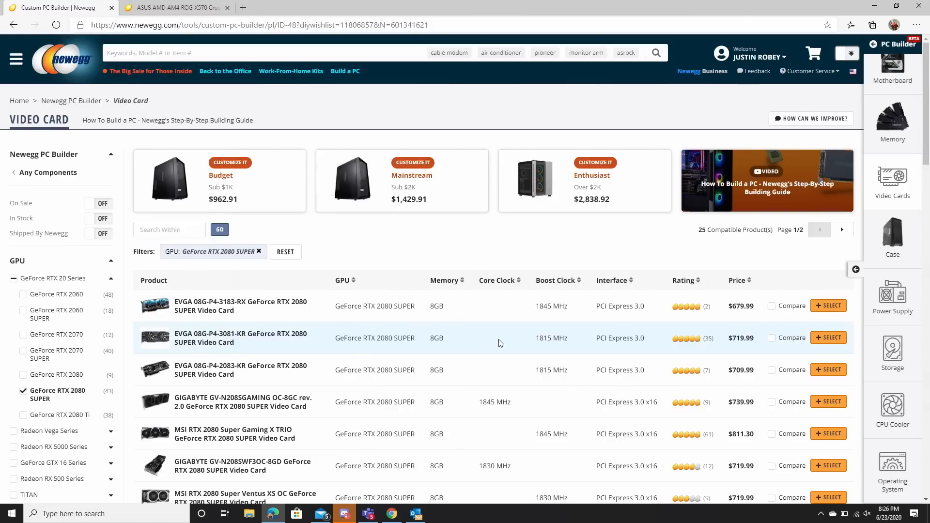
scroll(down, 3)
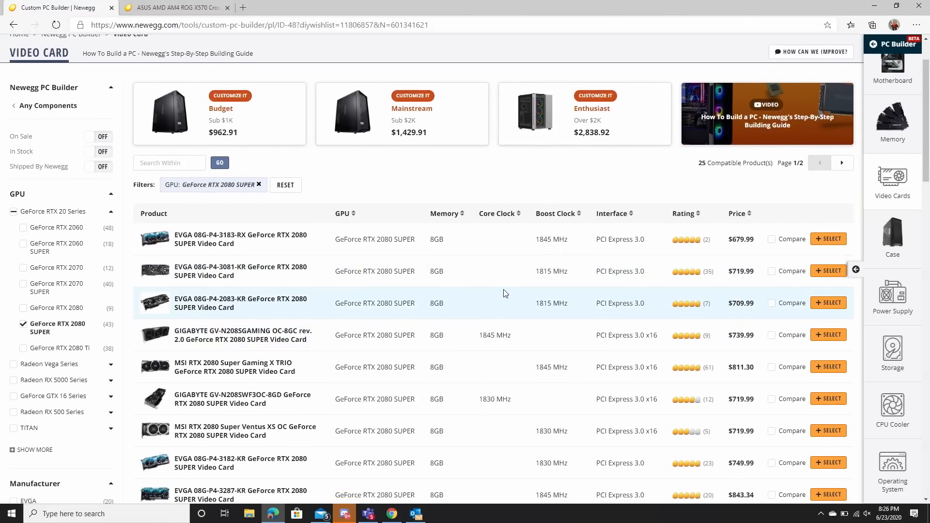
scroll(down, 3)
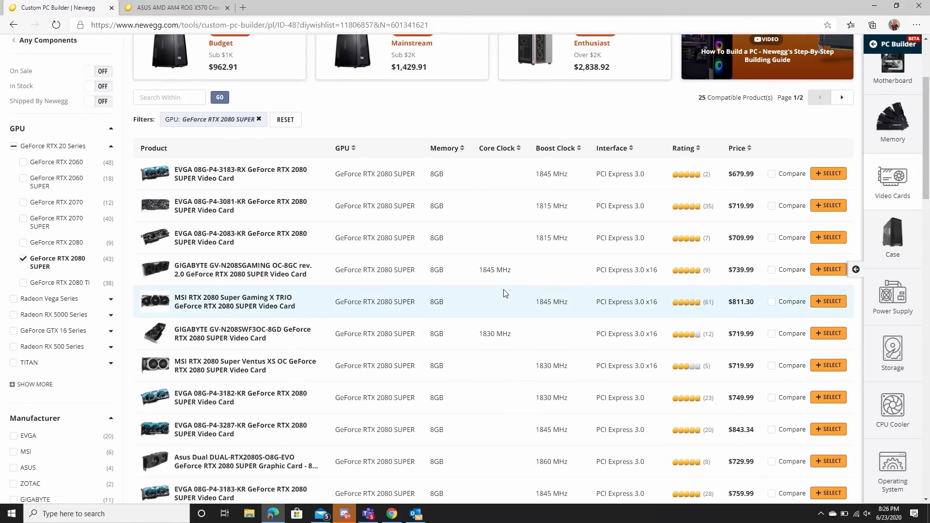
scroll(down, 3)
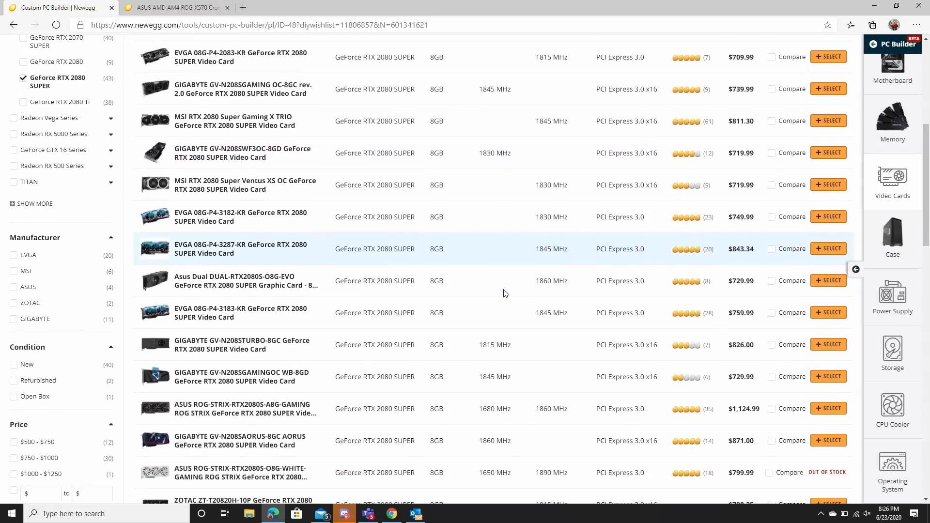
scroll(down, 3)
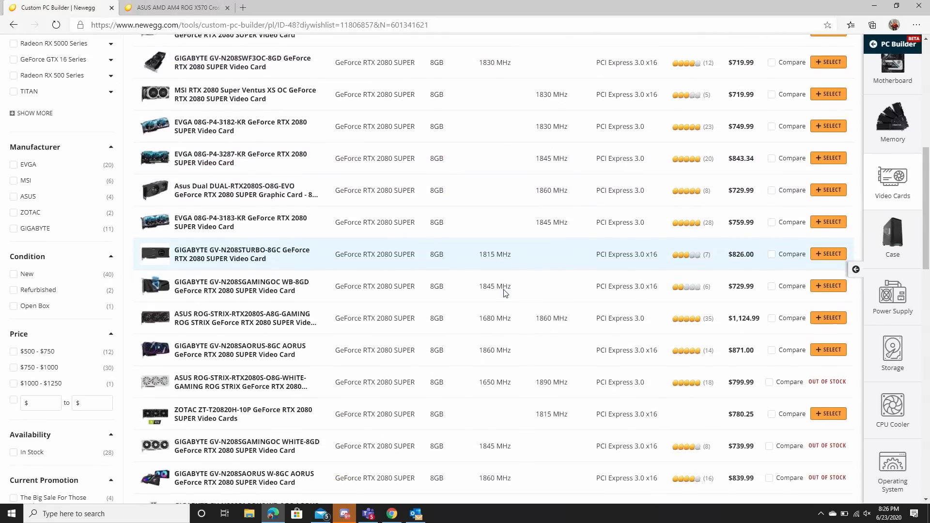
scroll(down, 3)
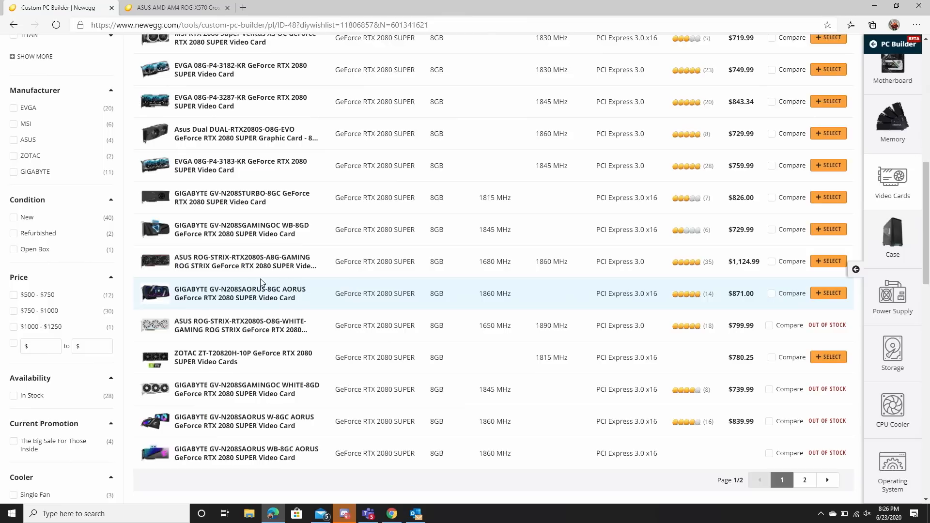
mouse_move(359, 292)
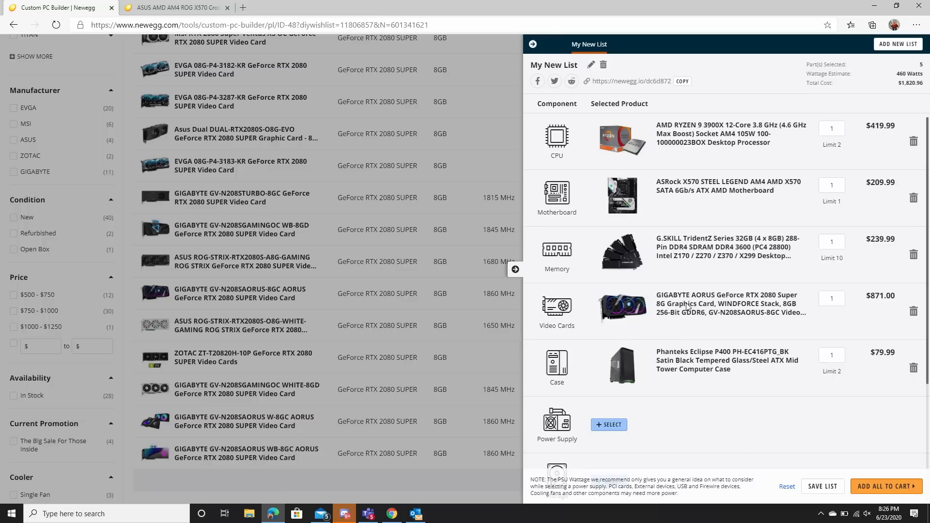
Review the five-part build list and begin choosing a power supply.
scroll(down, 3)
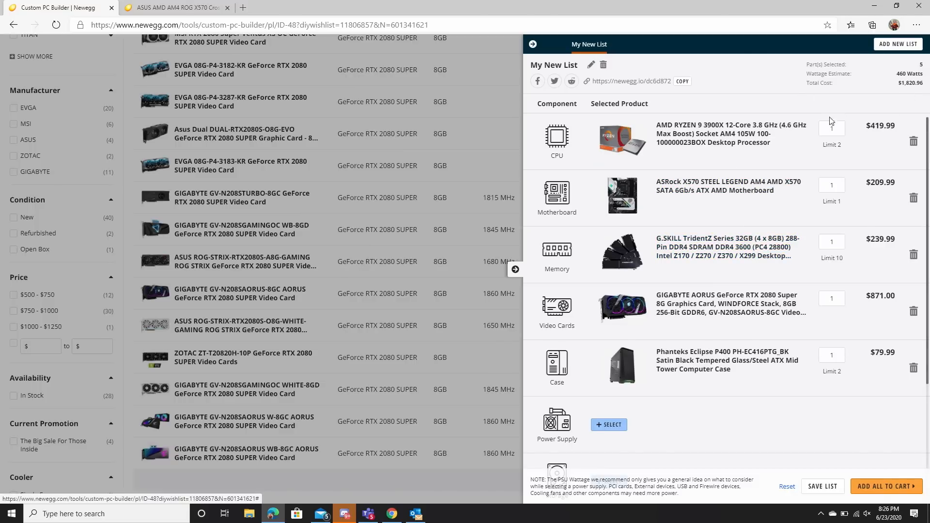
scroll(down, 3)
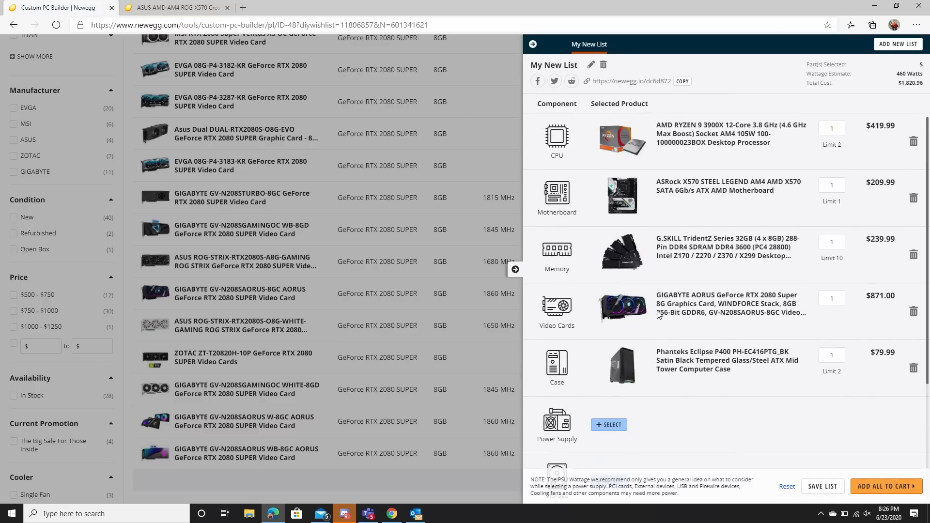
mouse_move(730, 303)
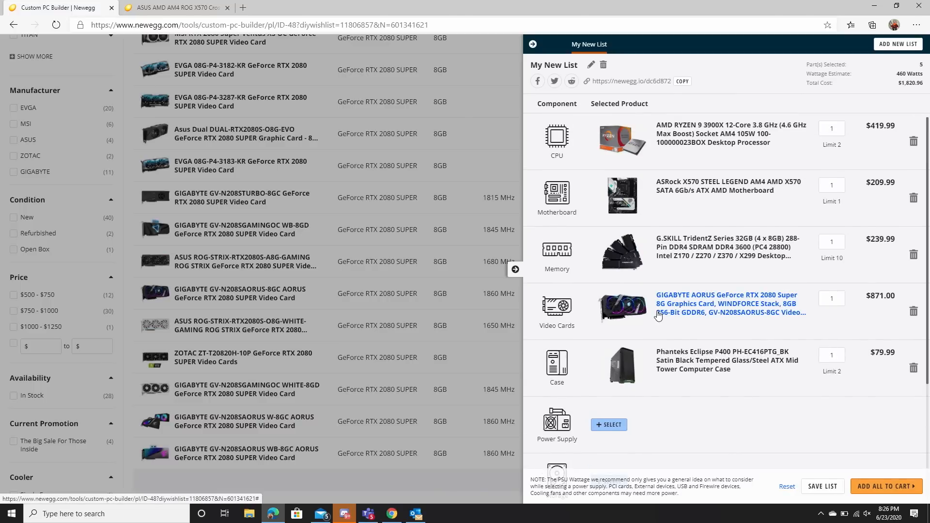
mouse_move(831, 330)
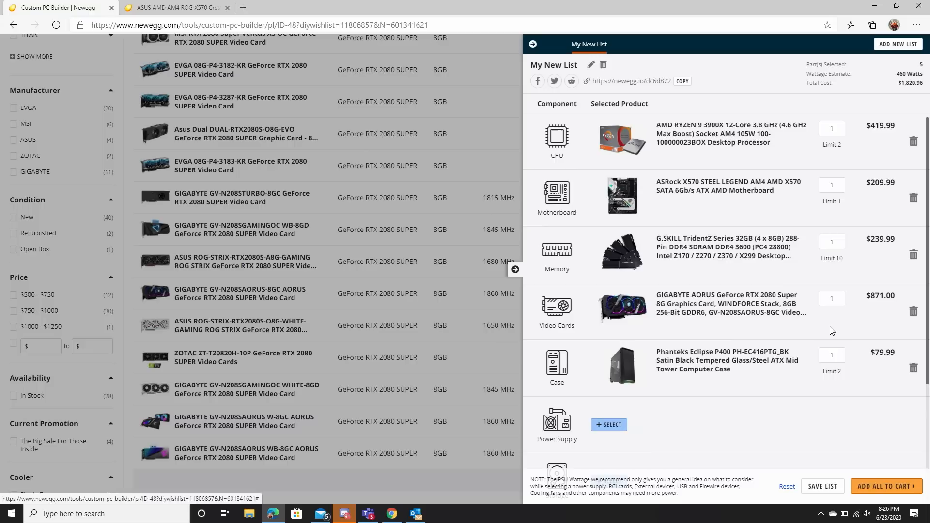
scroll(down, 3)
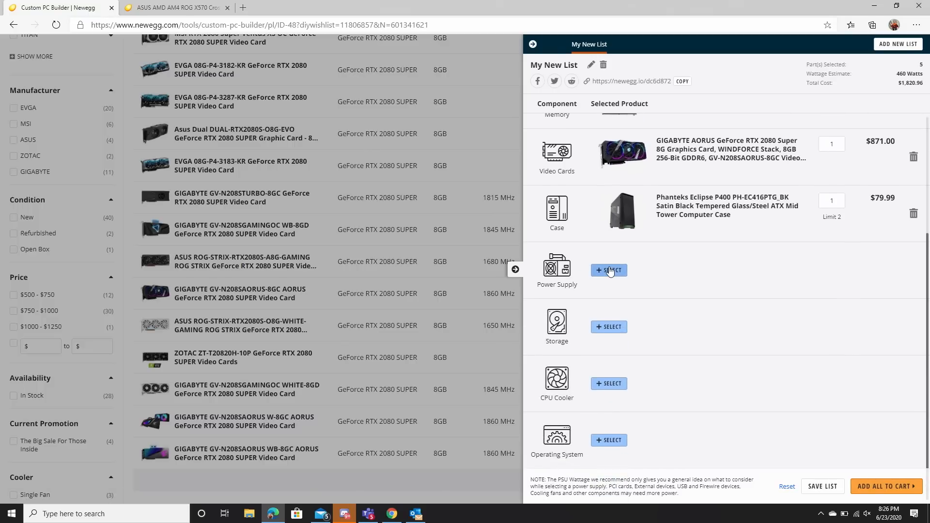
click(608, 270)
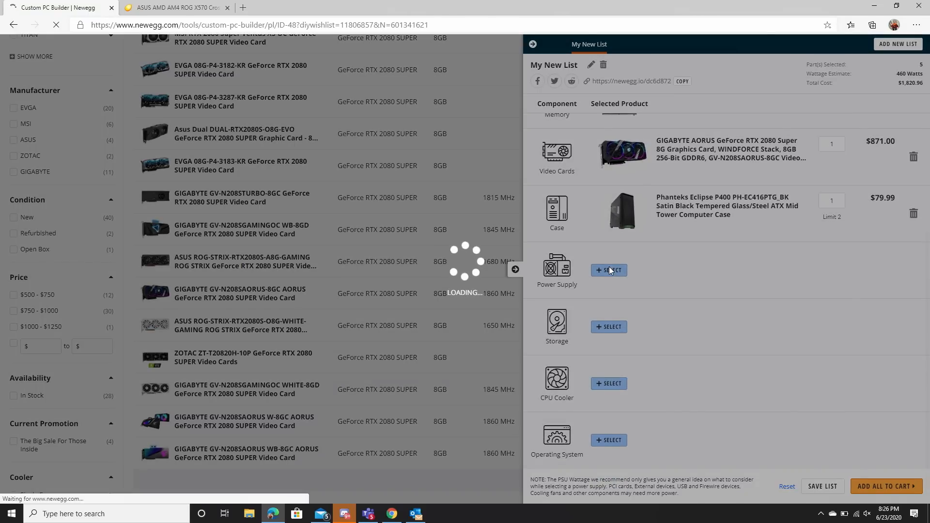
Browse the unfiltered catalogue of 180 compatible power supplies.
click(609, 271)
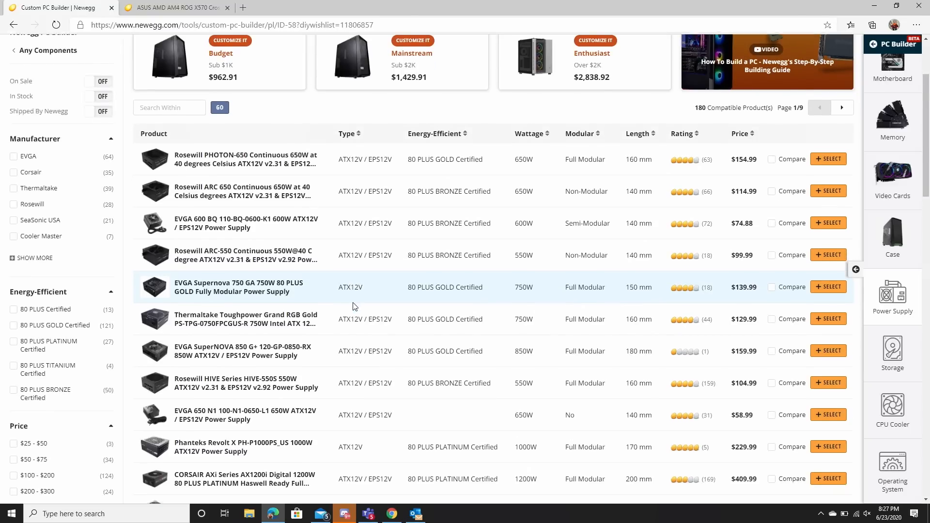
scroll(down, 3)
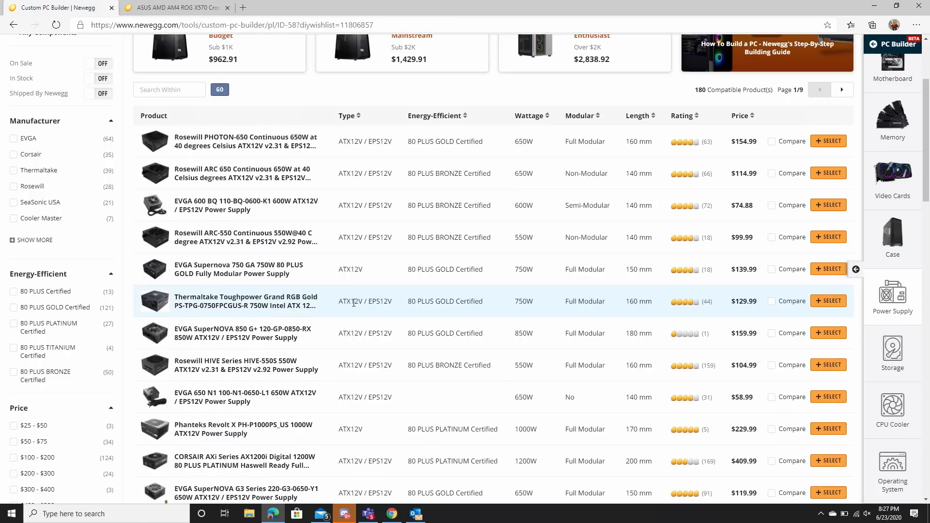
scroll(down, 3)
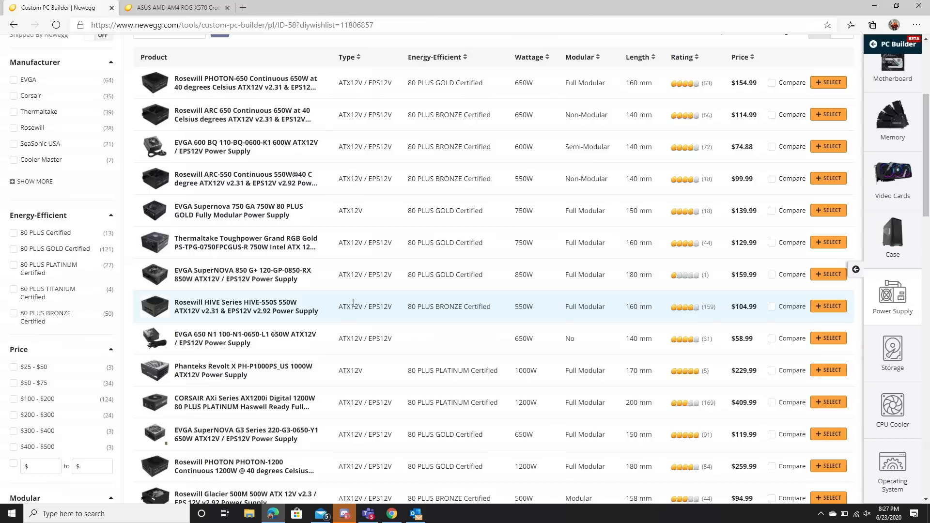
scroll(down, 3)
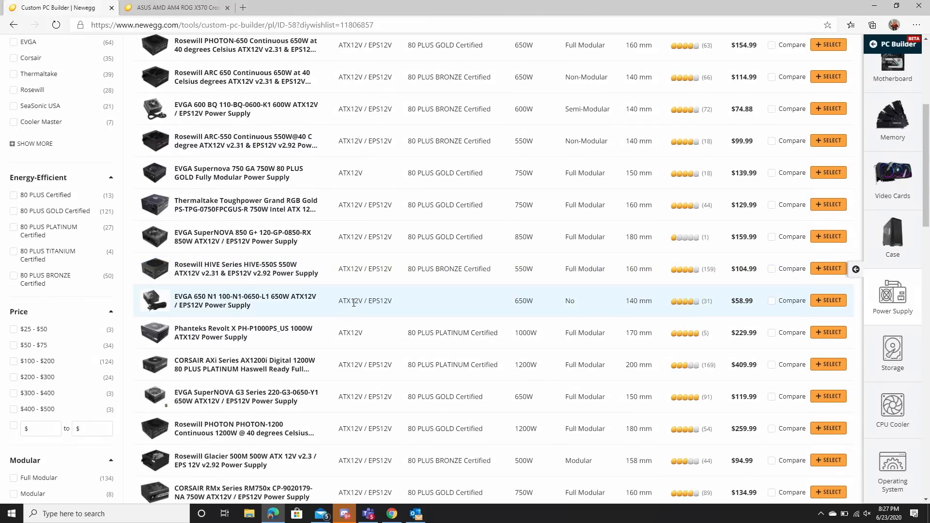
scroll(down, 3)
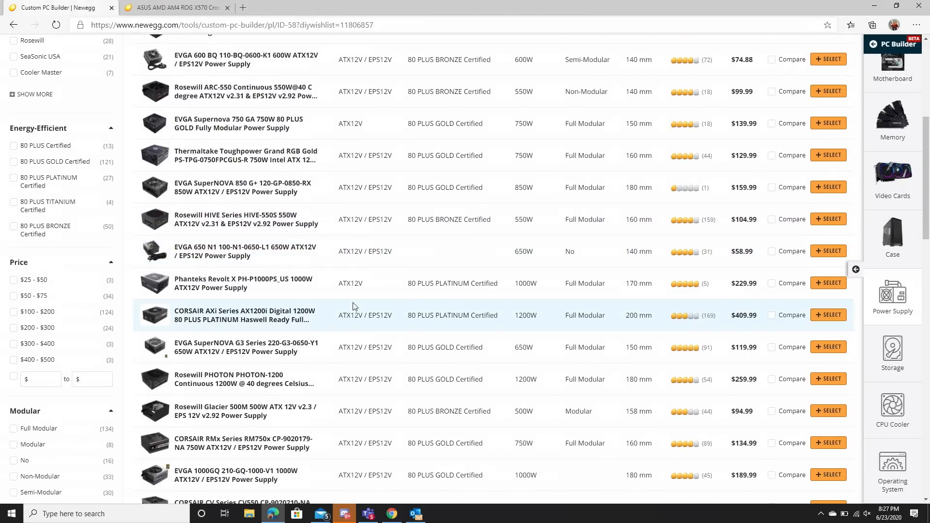
scroll(down, 3)
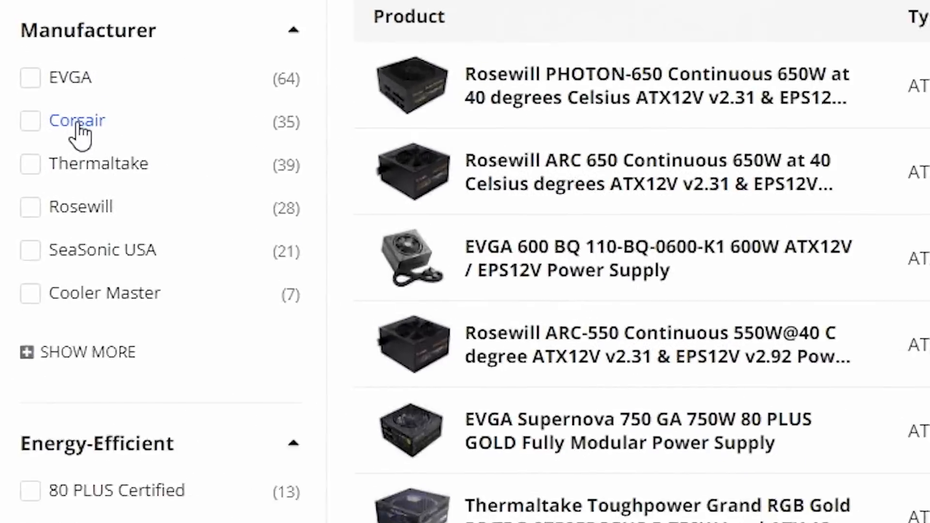
Filter power supplies to Corsair units with 80 PLUS GOLD certification.
click(30, 121)
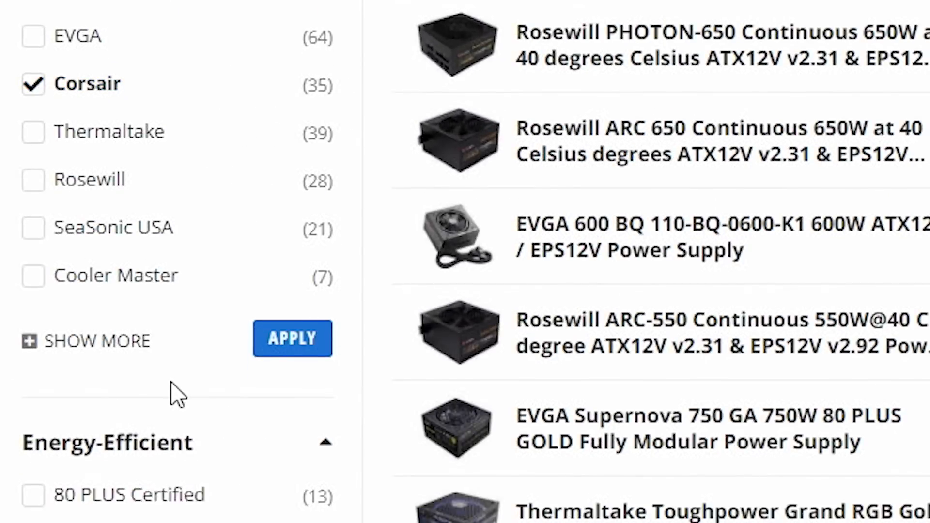
click(33, 176)
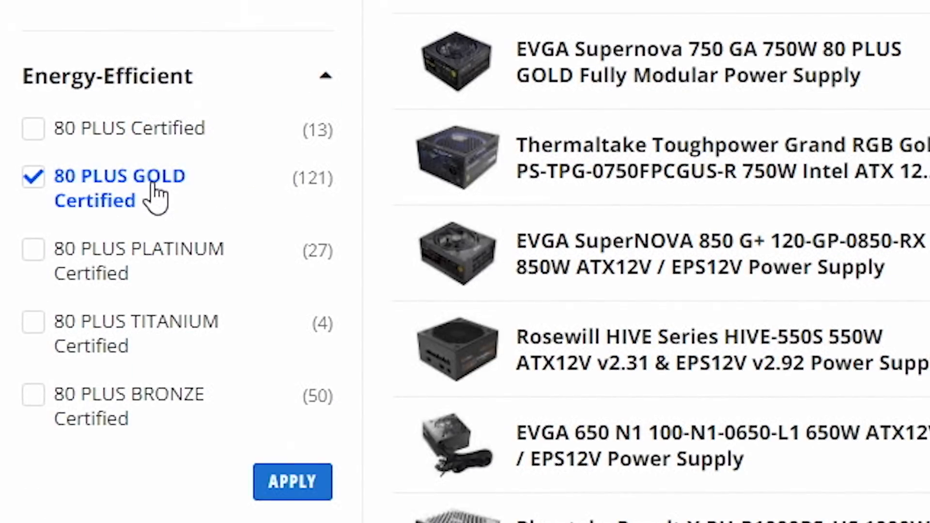
click(292, 481)
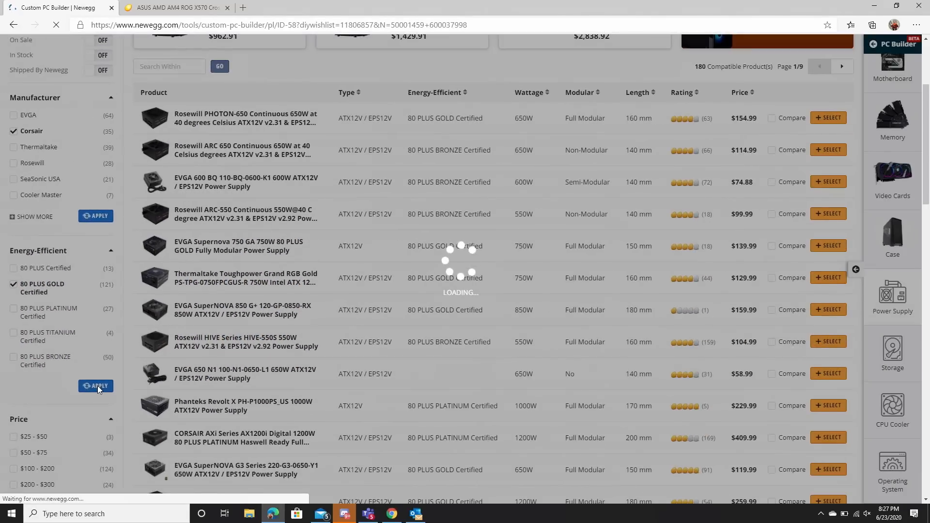
click(95, 387)
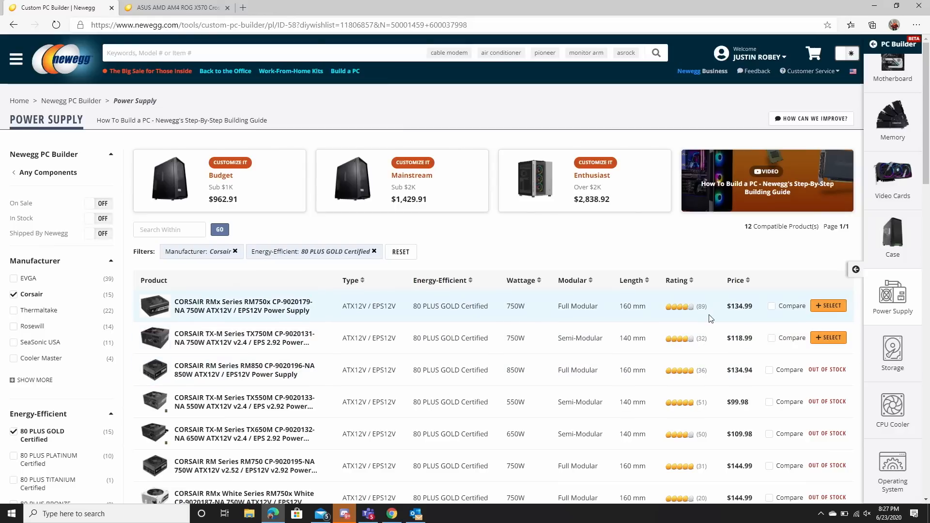
Add the Corsair RMx RM750x 750W PSU to the build and move on to storage.
click(828, 305)
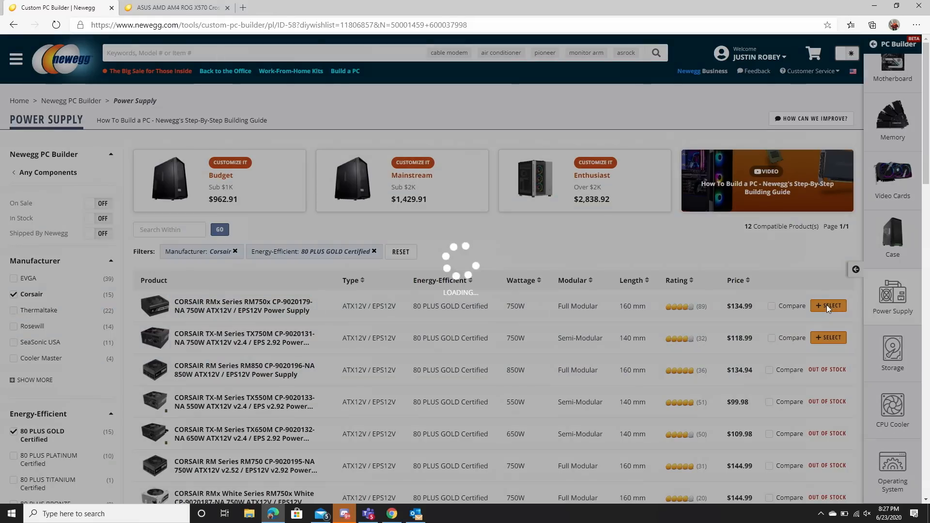
click(829, 305)
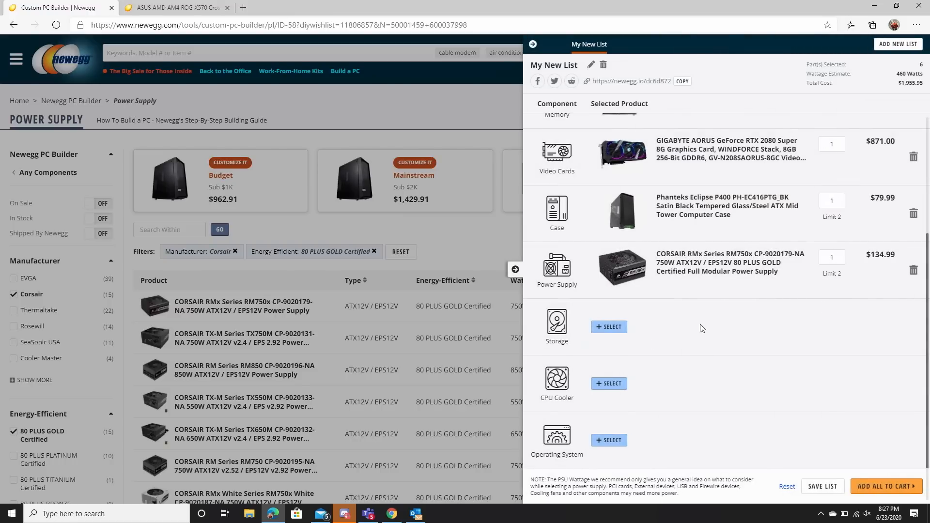
click(609, 327)
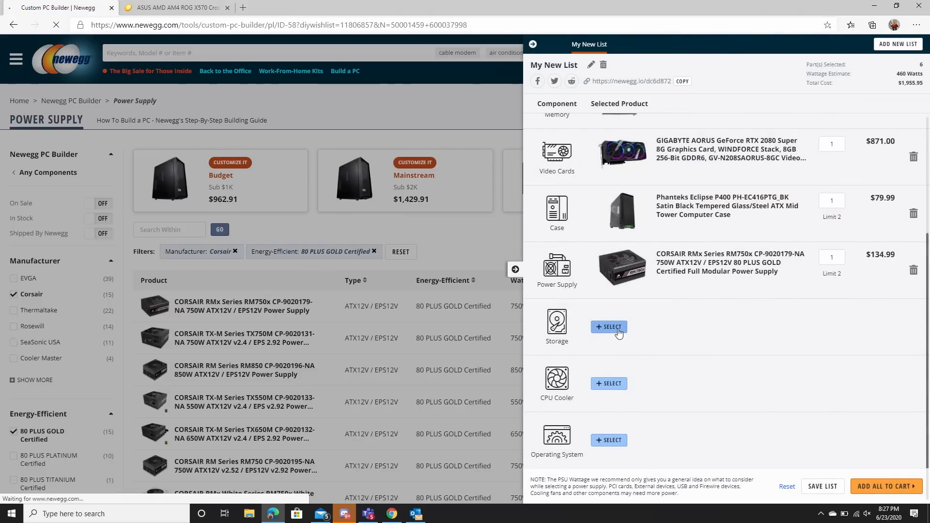
click(607, 327)
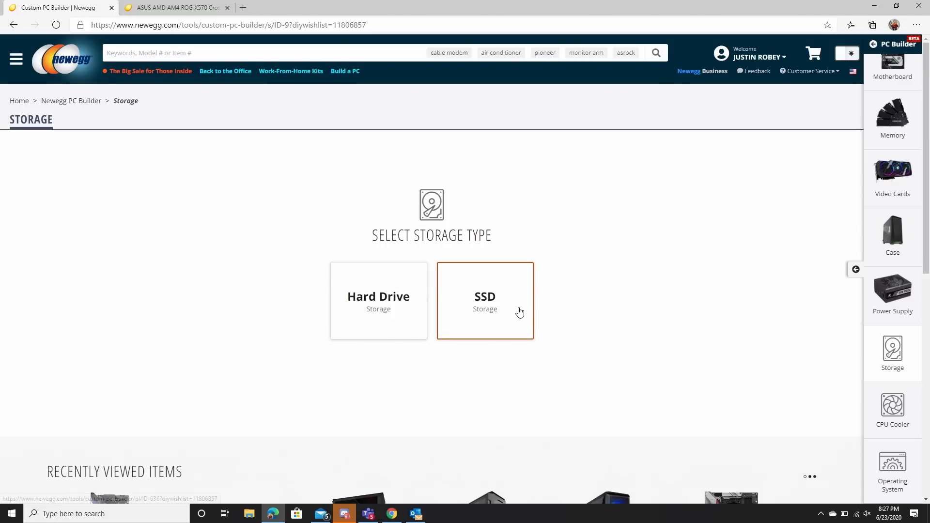
Choose SSD storage filtered to the M.2 2280 form factor for the 500GB GIGABYTE AORUS Gen4 drive.
click(484, 300)
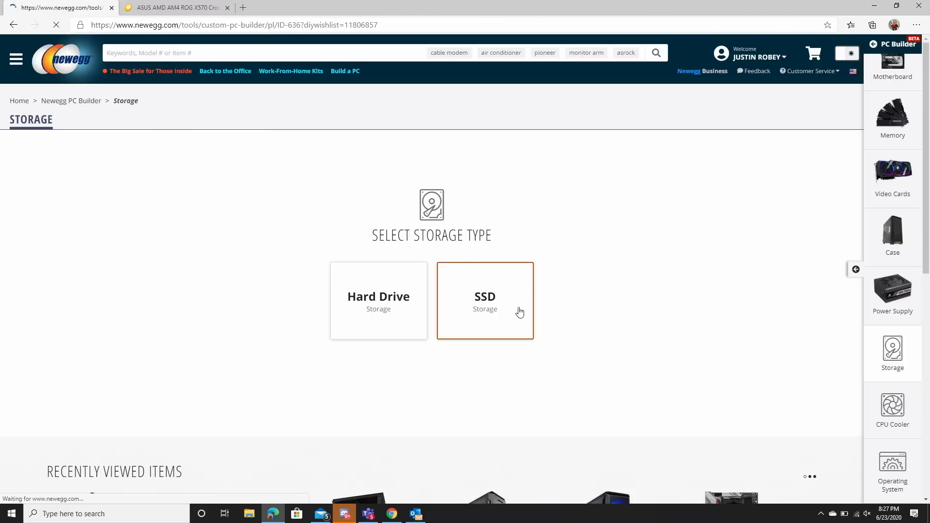
click(484, 300)
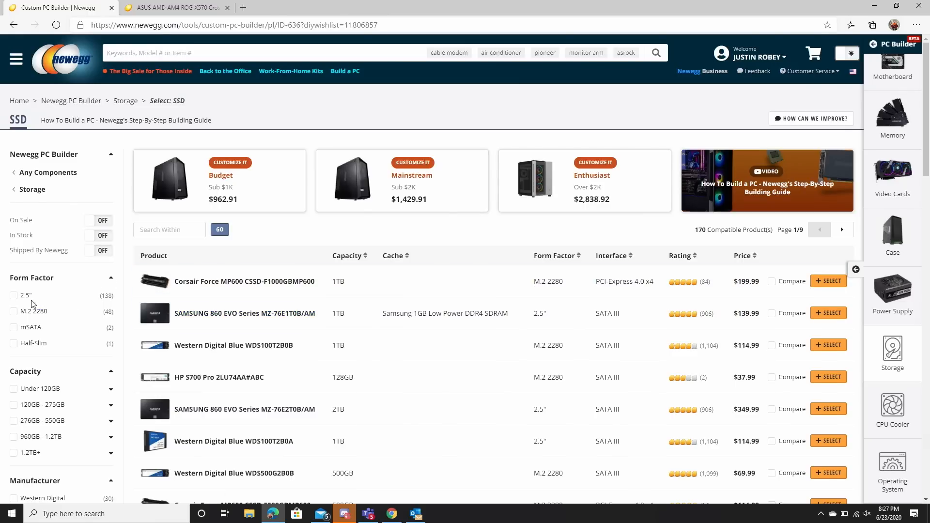
click(15, 311)
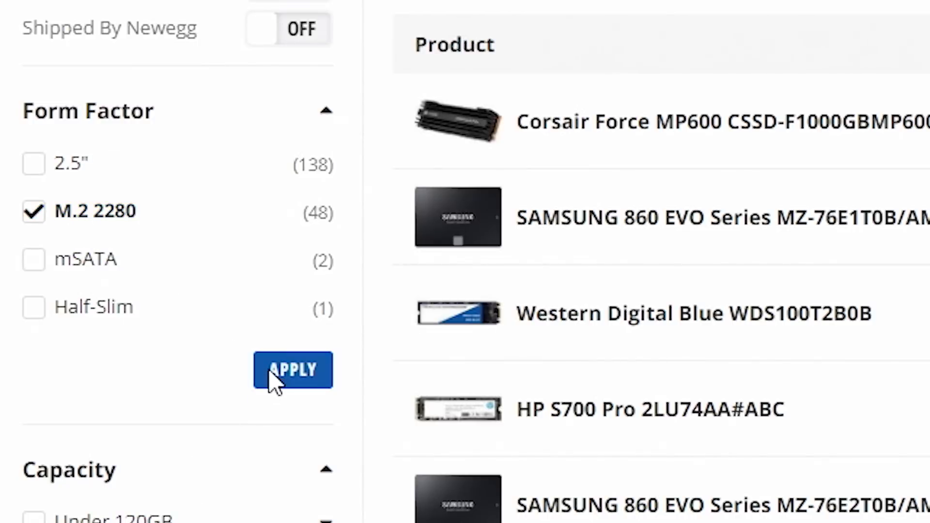
click(292, 369)
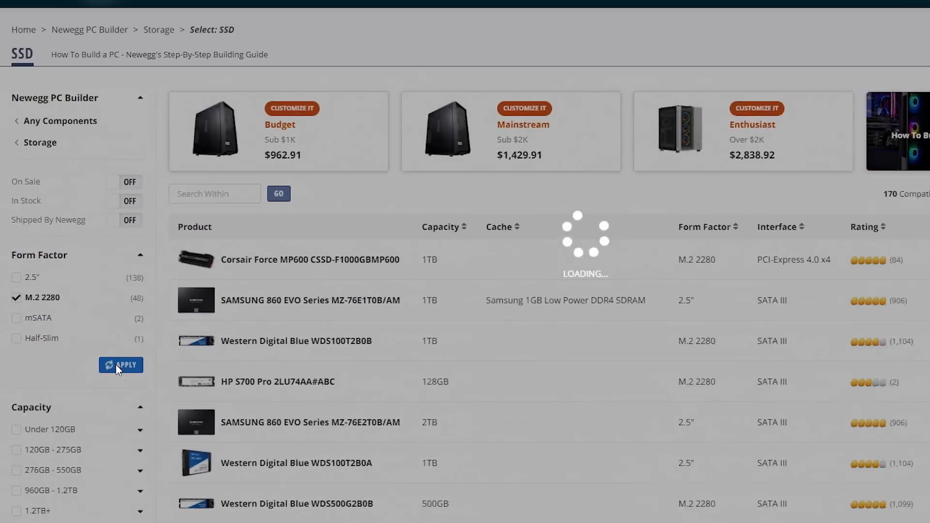
click(121, 366)
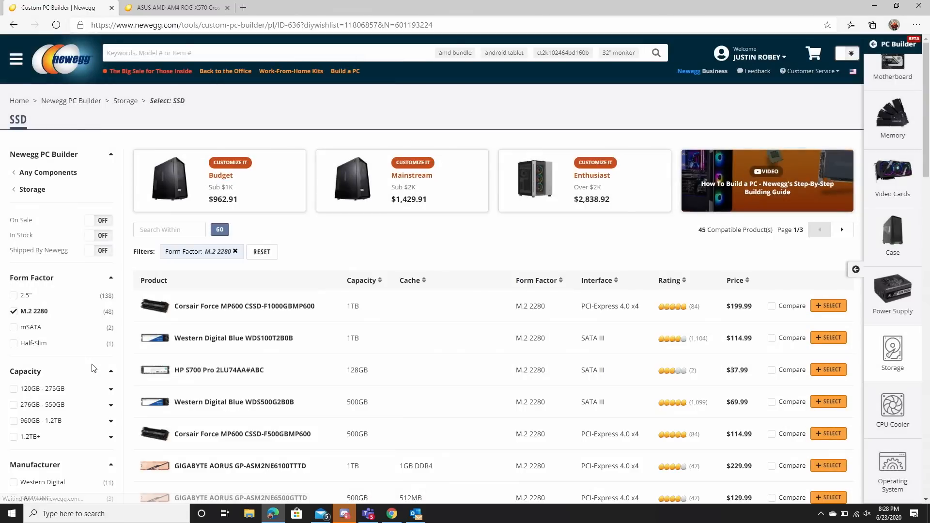
scroll(down, 3)
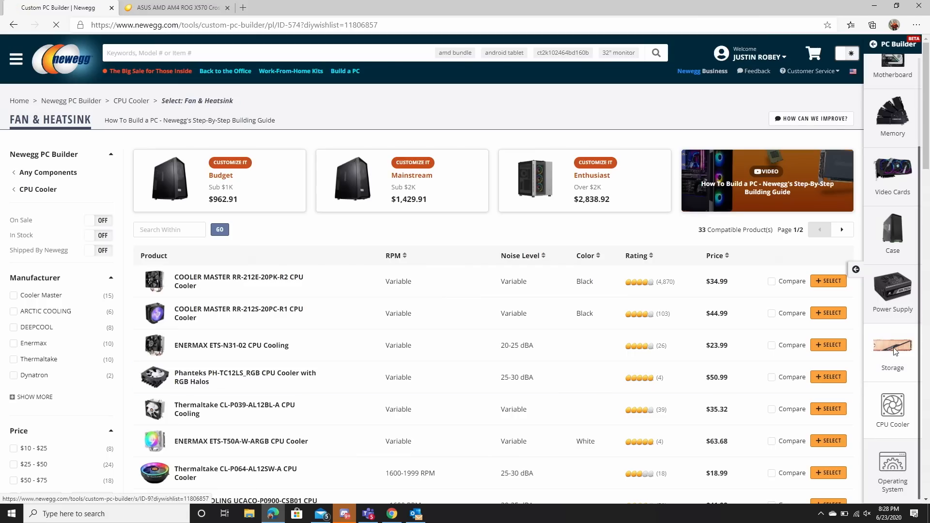
Return to storage and filter M.2 2280 SSDs again to add the 1TB GIGABYTE AORUS Gen4 drive.
click(891, 348)
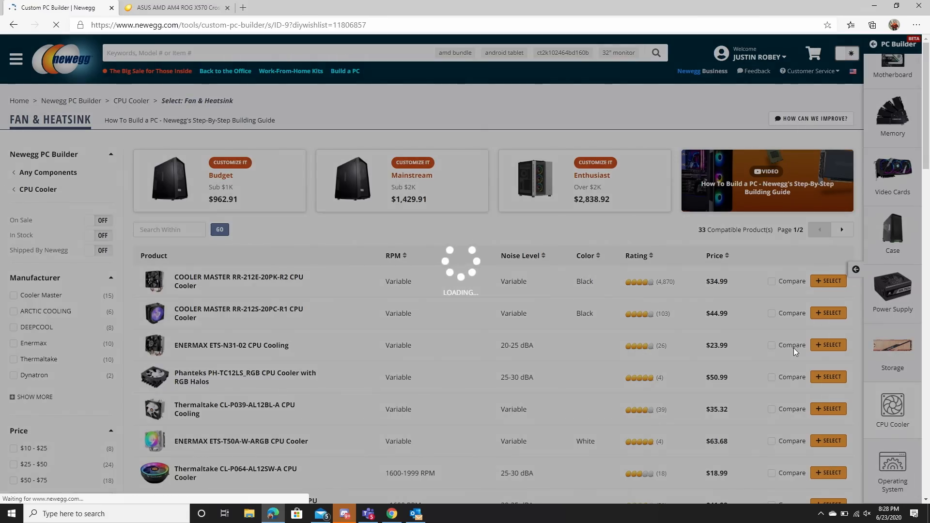
click(892, 350)
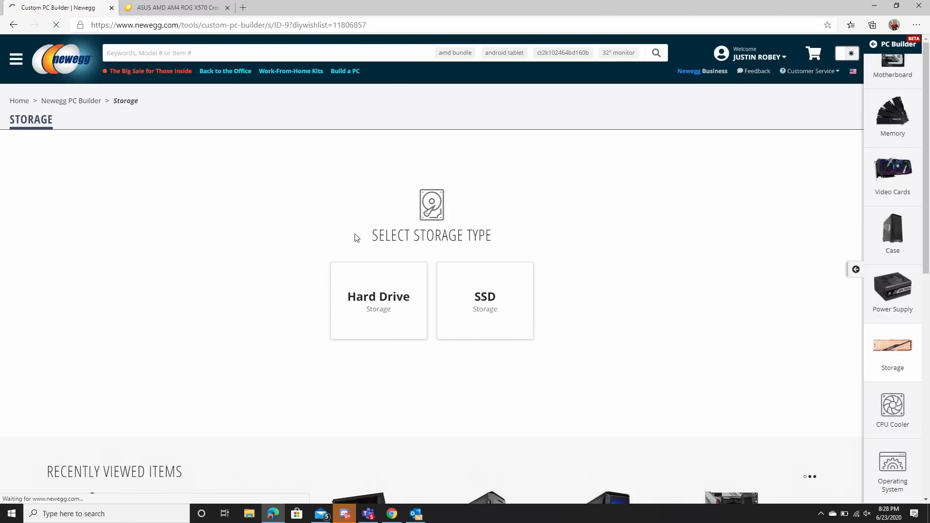
click(484, 300)
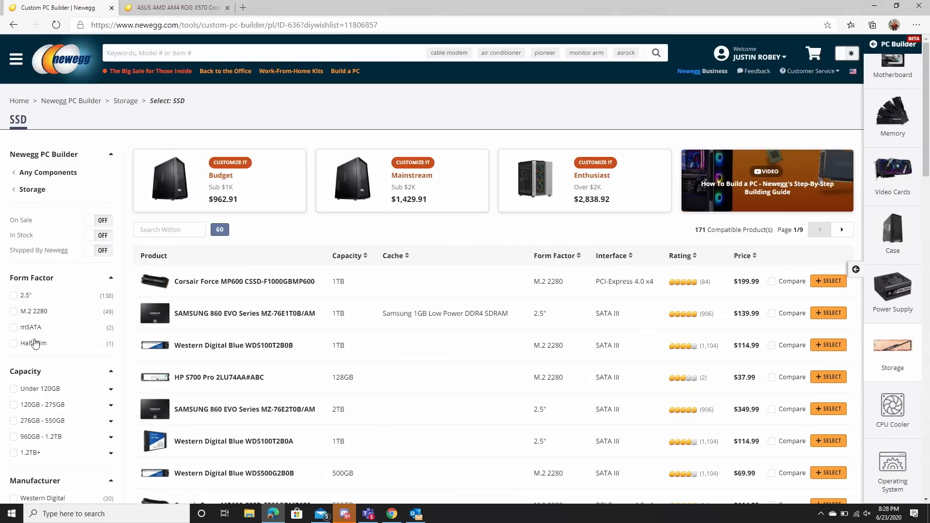
click(13, 311)
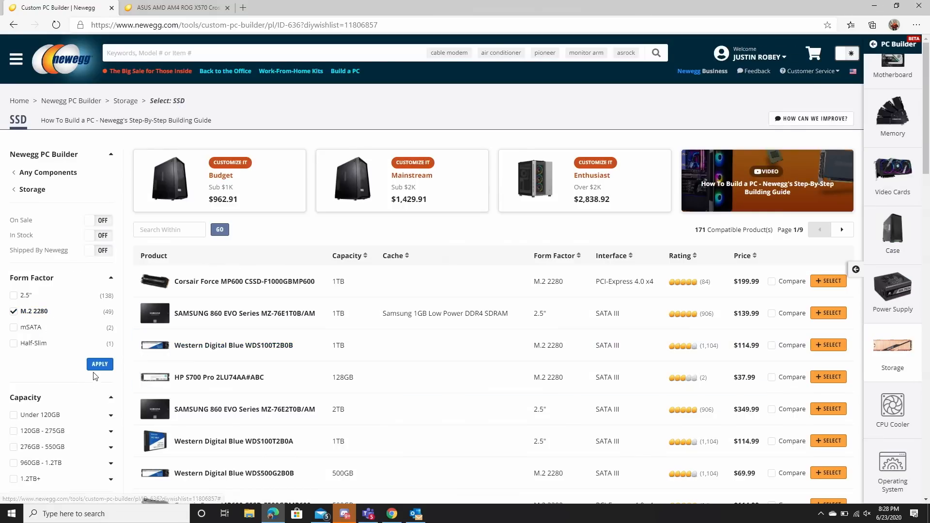
click(99, 365)
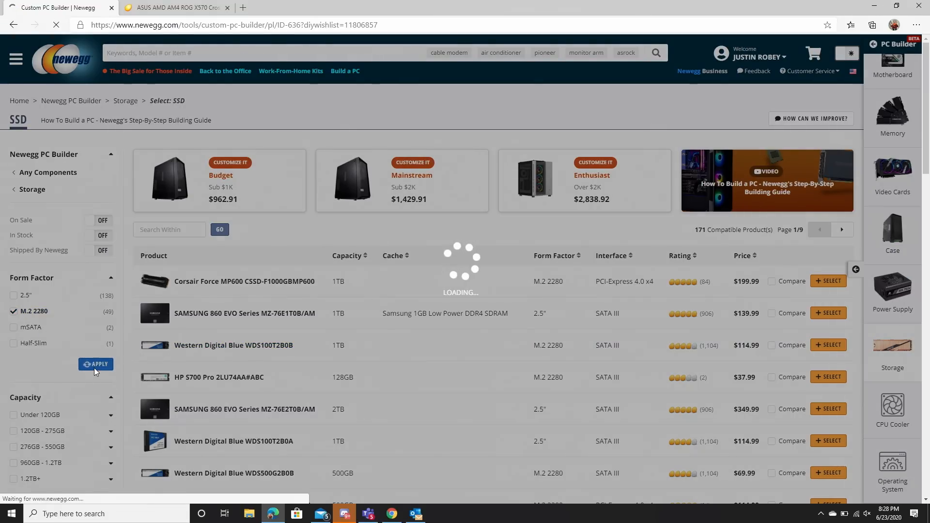
click(96, 364)
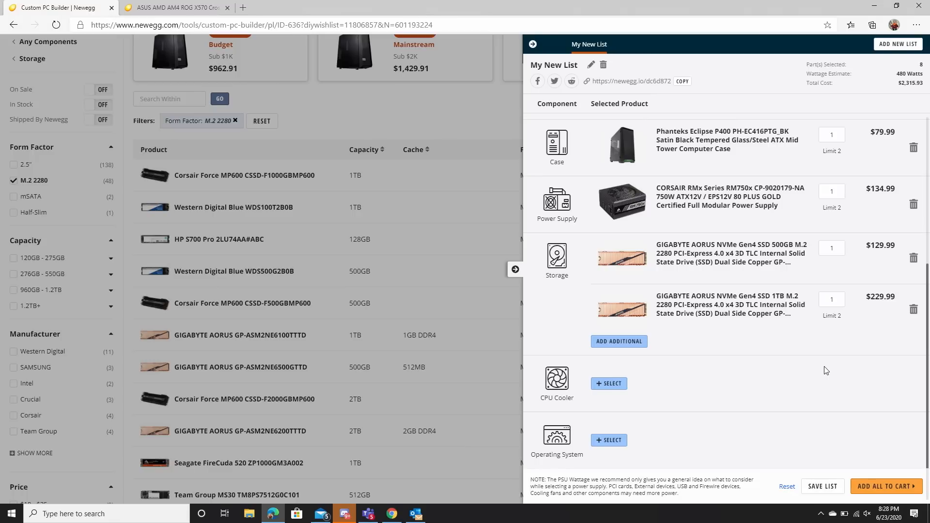
mouse_move(741, 359)
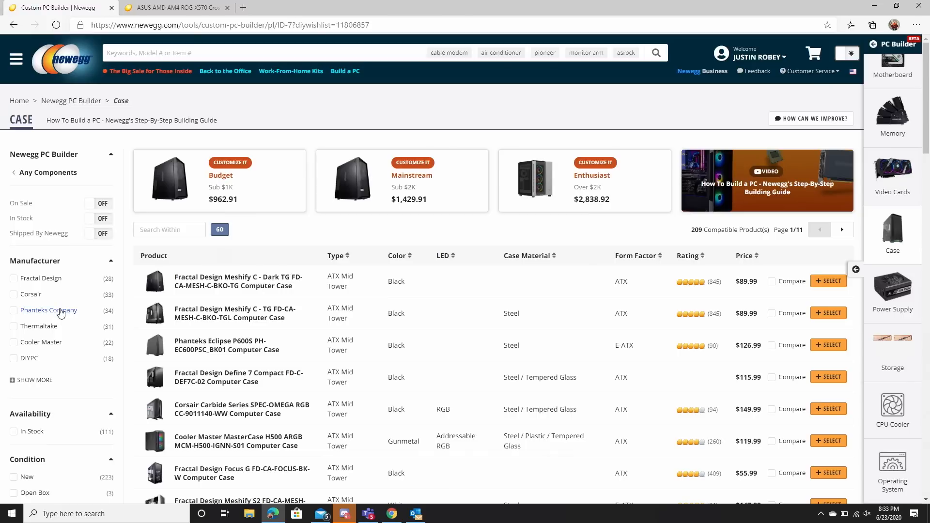
Filter cases to Phanteks and replace the Eclipse P400 with the Eclipse P600S.
click(13, 310)
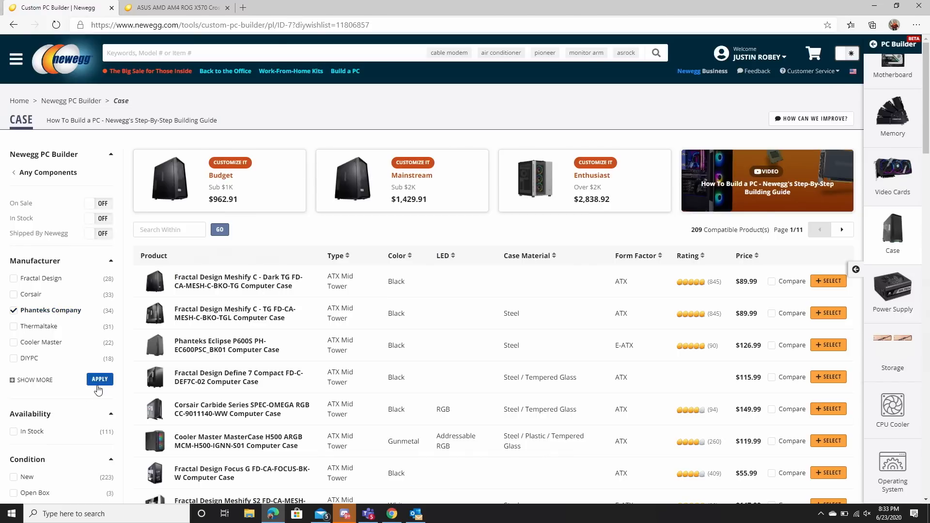
click(100, 379)
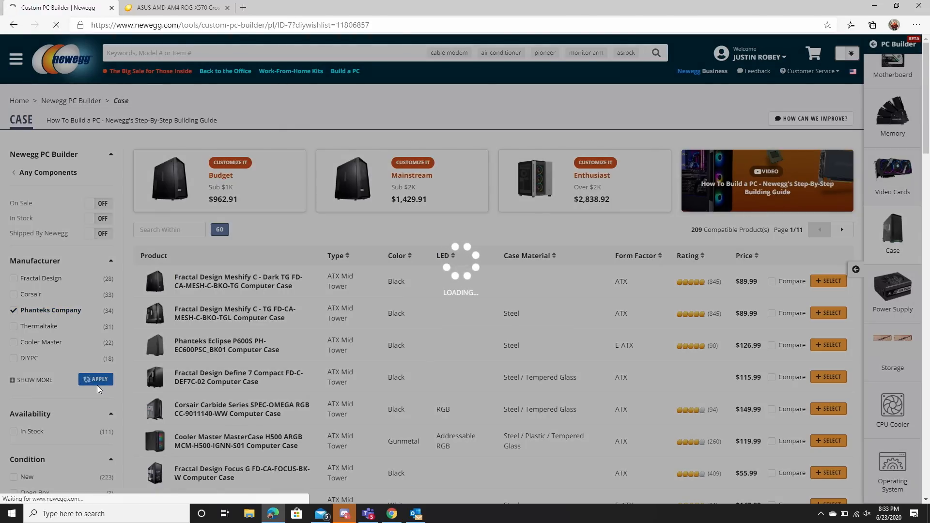
click(96, 382)
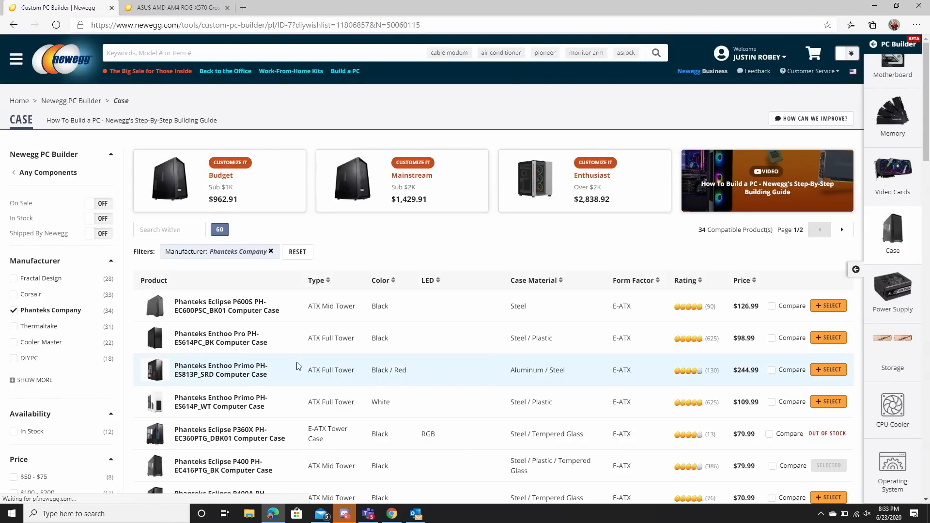
click(828, 305)
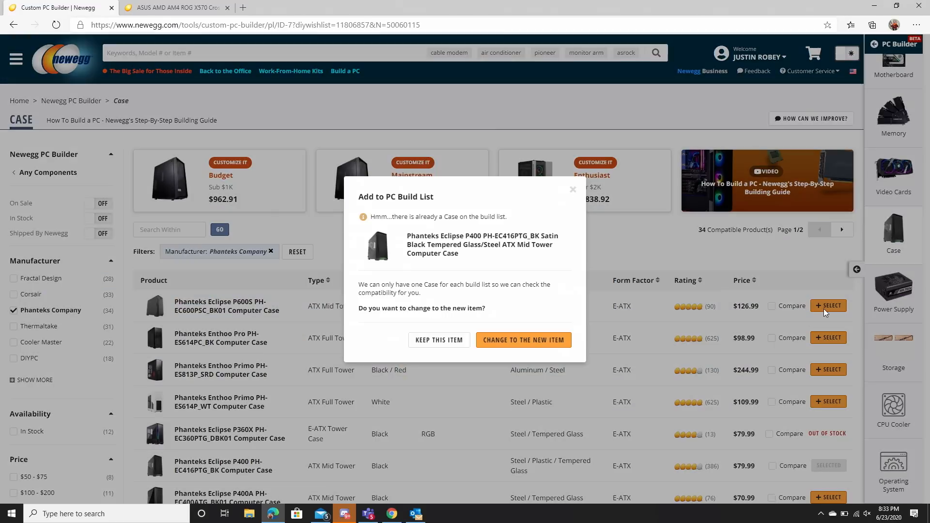
click(522, 340)
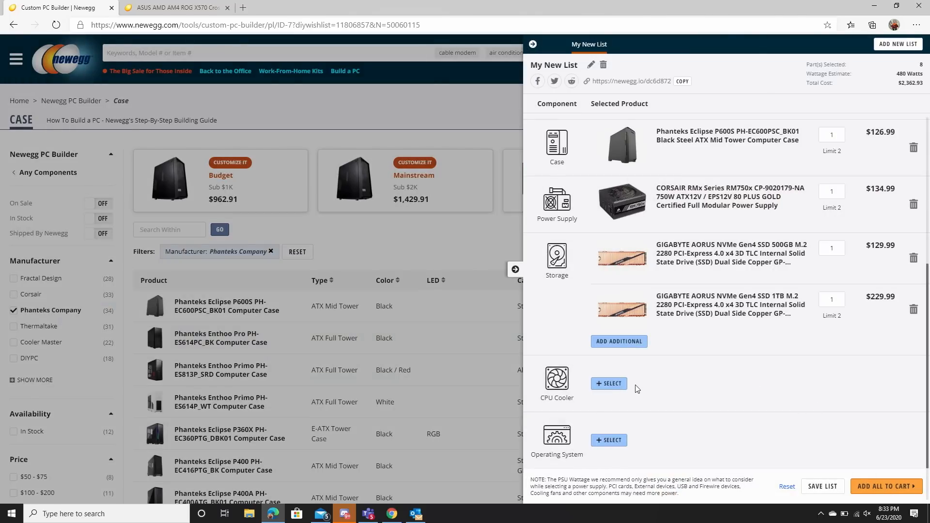
Start choosing a CPU cooler and narrow to water cooler kits.
click(609, 383)
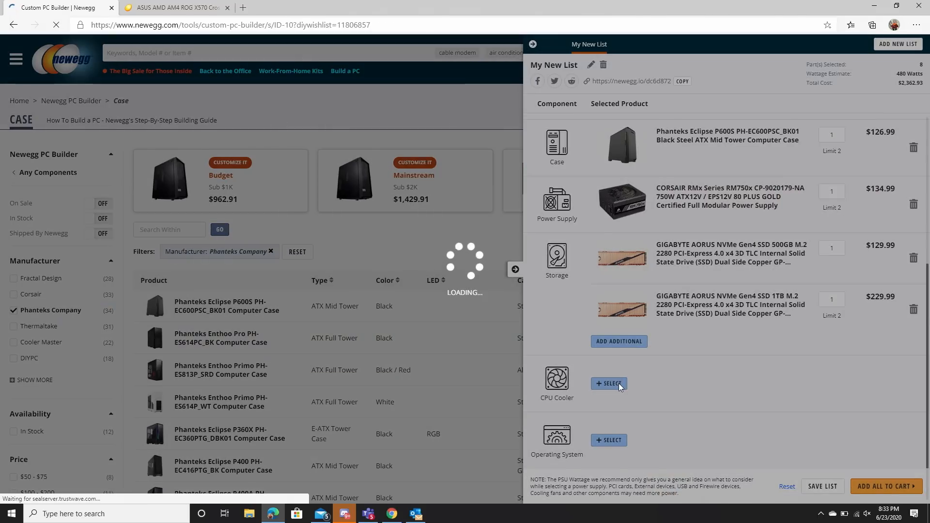
click(609, 383)
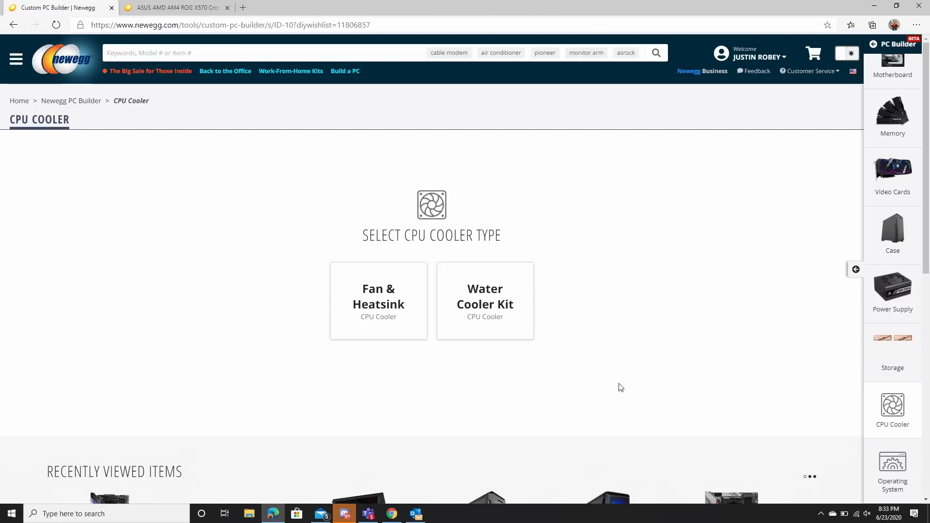
click(484, 300)
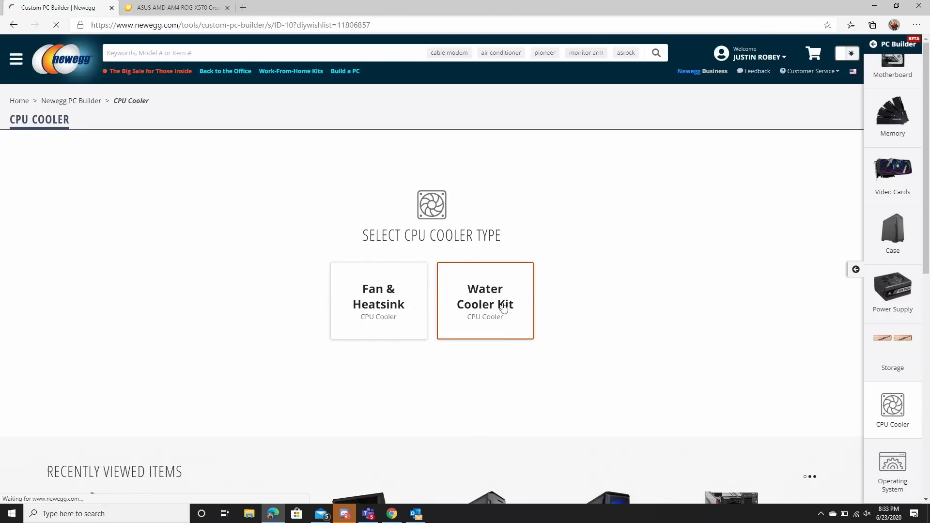
click(484, 300)
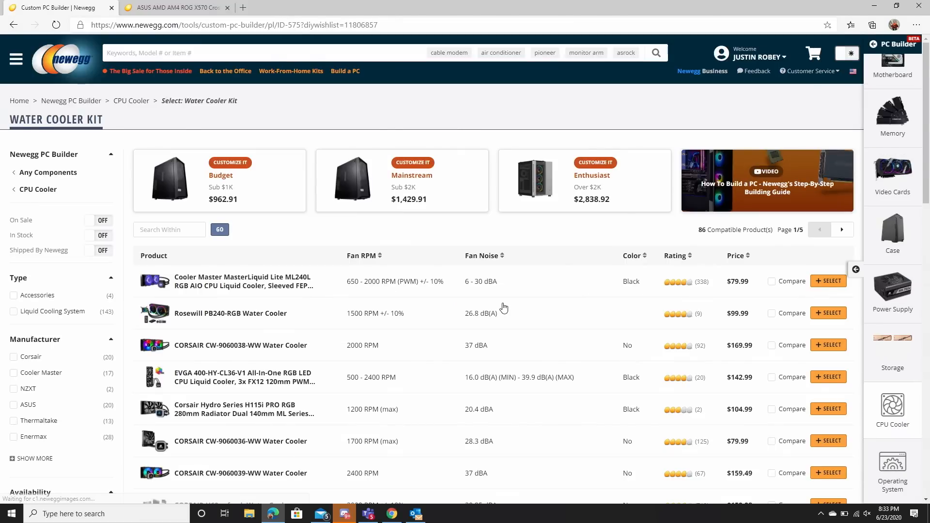
Add the CORSAIR Hydro Series H100i RGB Platinum (CW-9060039-WW) cooler to the build.
scroll(down, 3)
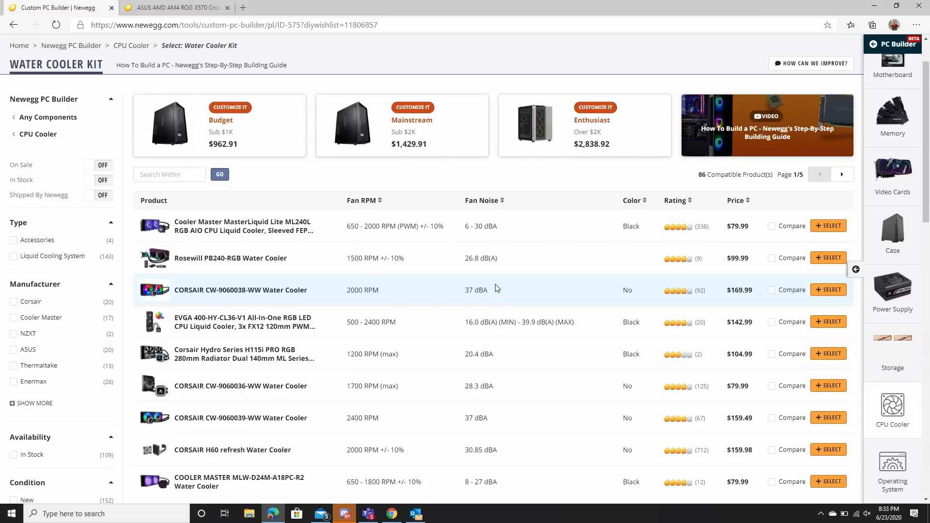
scroll(down, 3)
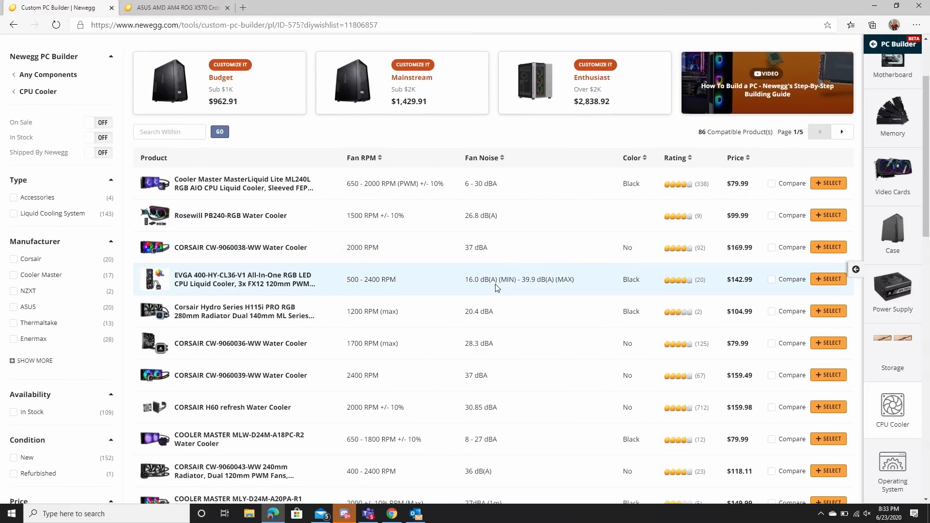
scroll(down, 3)
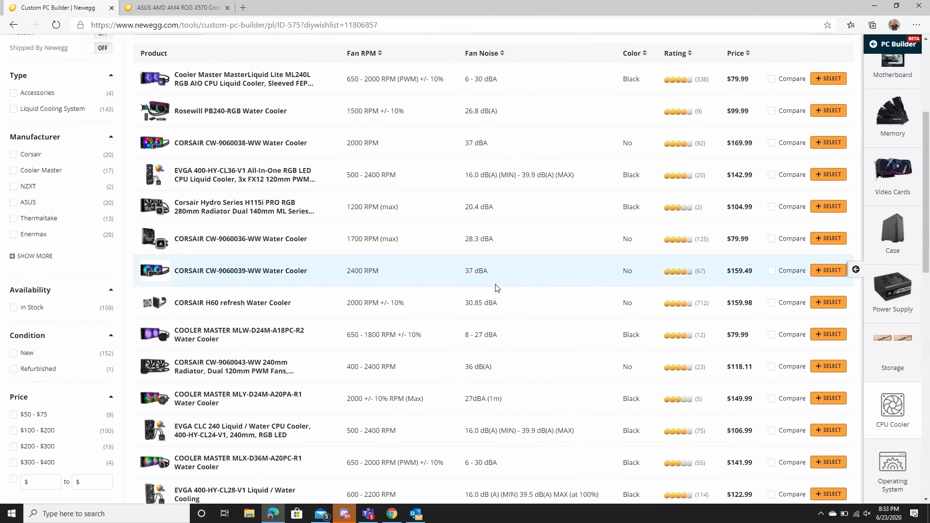
mouse_move(501, 279)
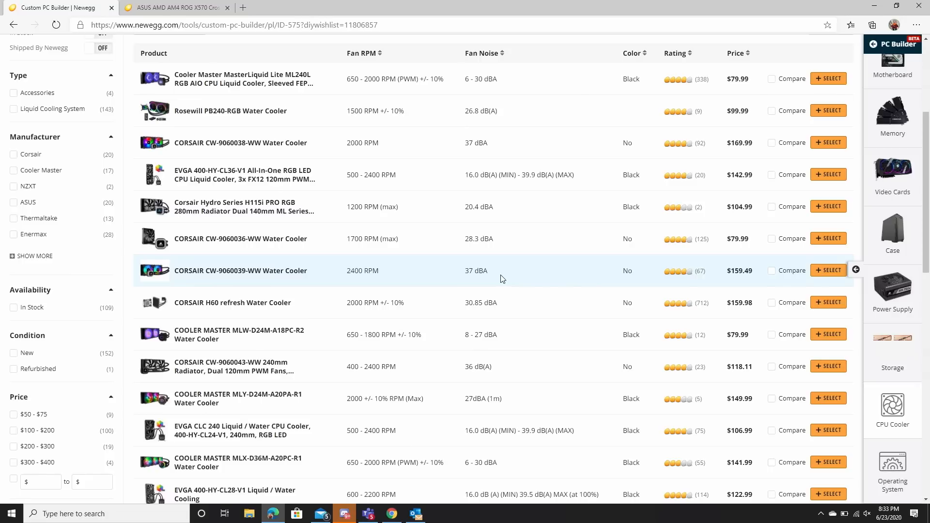
scroll(down, 3)
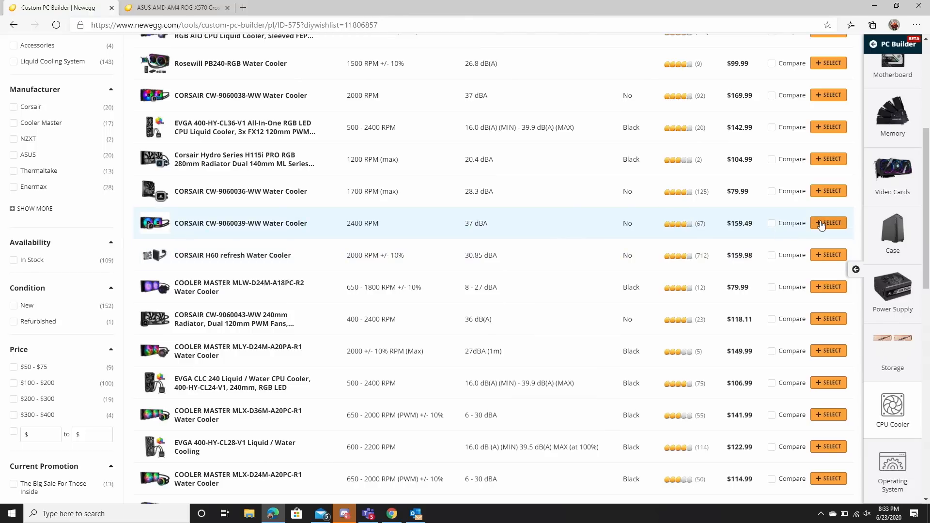
click(829, 223)
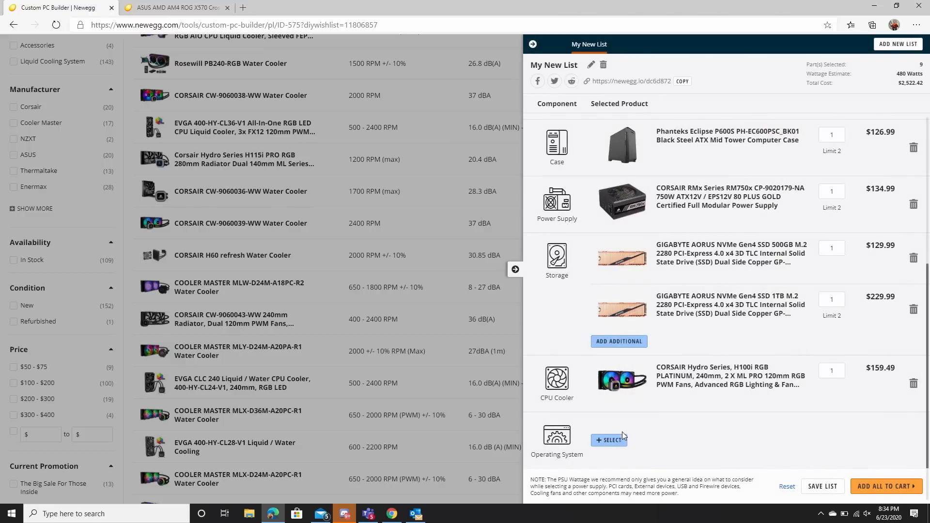
Bring up the Windows 10 operating system choices for the build.
click(608, 440)
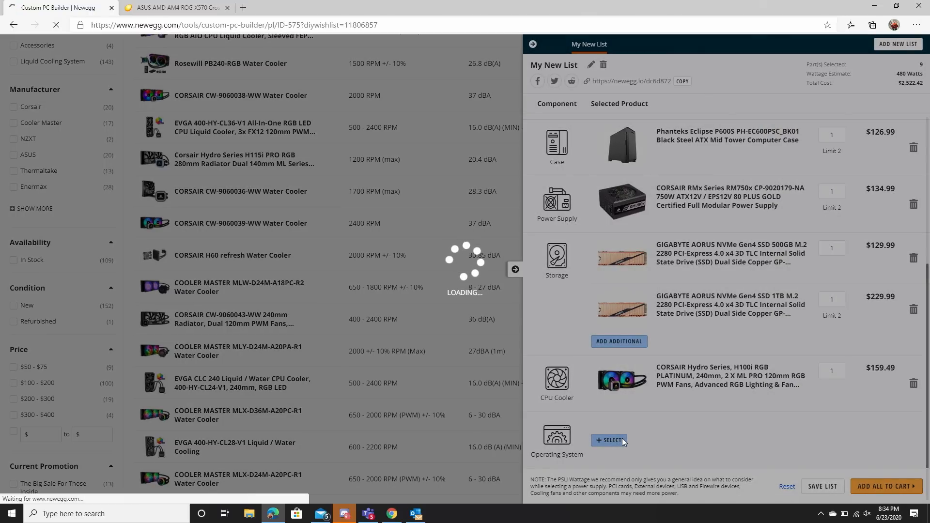
click(609, 440)
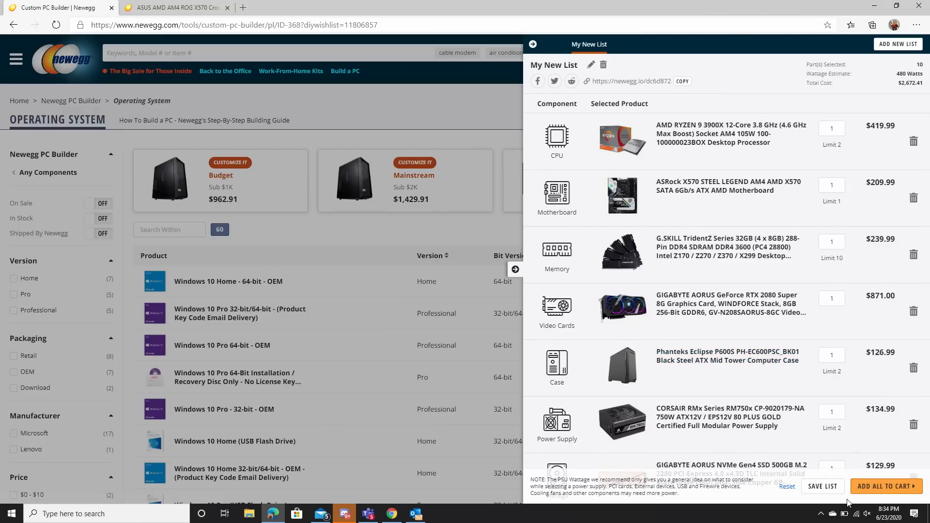
scroll(down, 3)
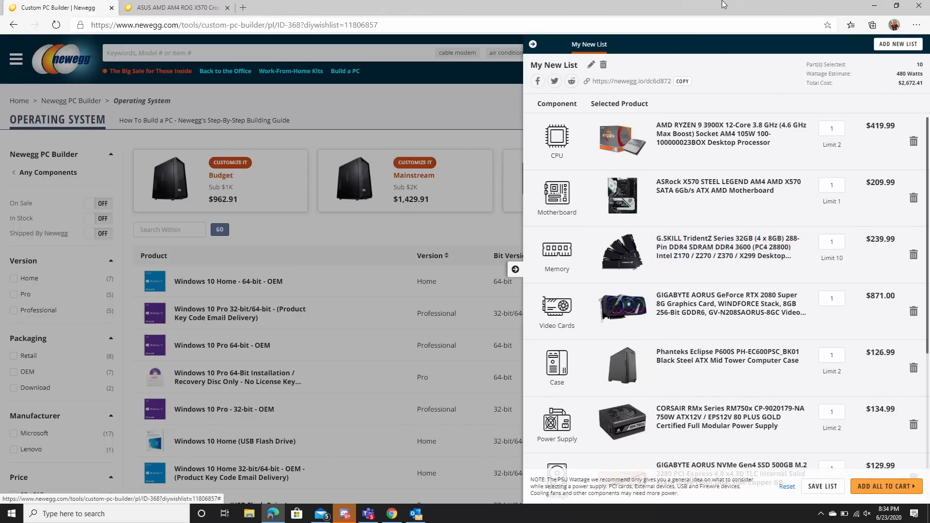
Rename the build list to 'Robeytech YouTube PC' and save the name.
click(590, 65)
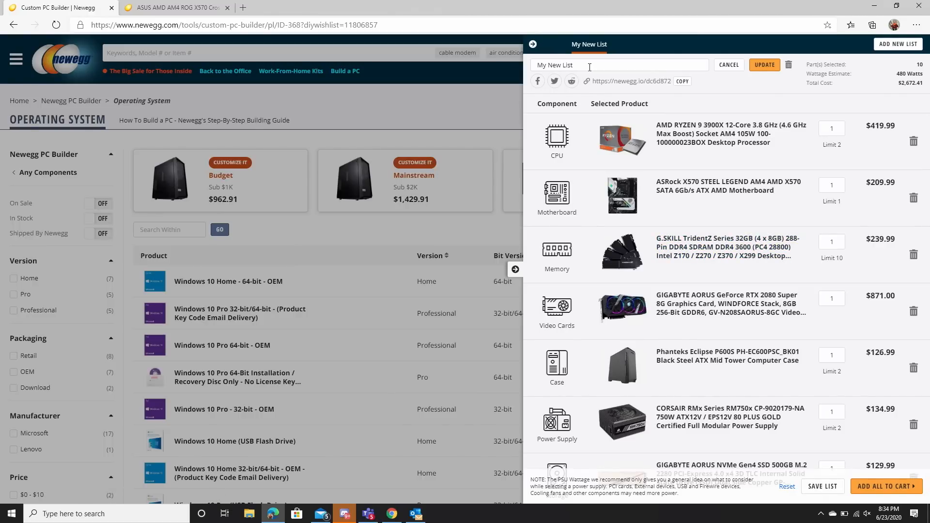
text(R)
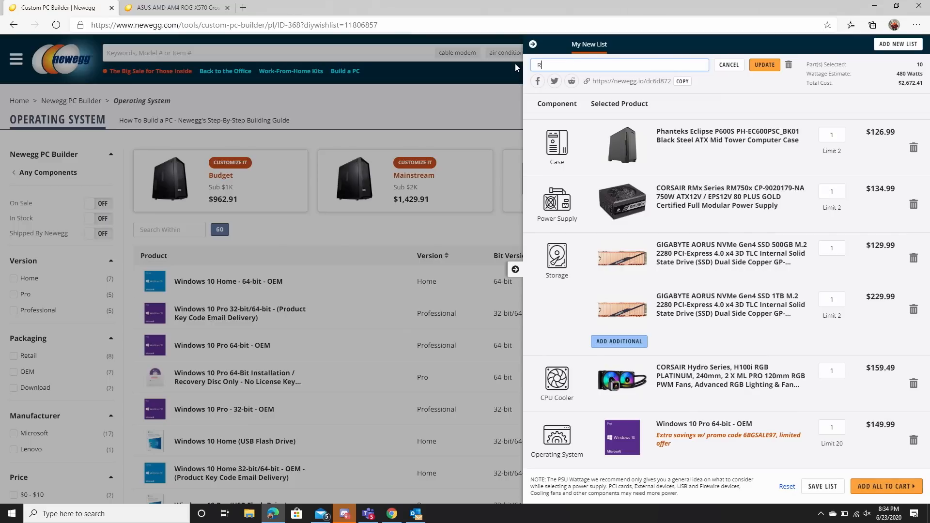
text(obeytech YouTube)
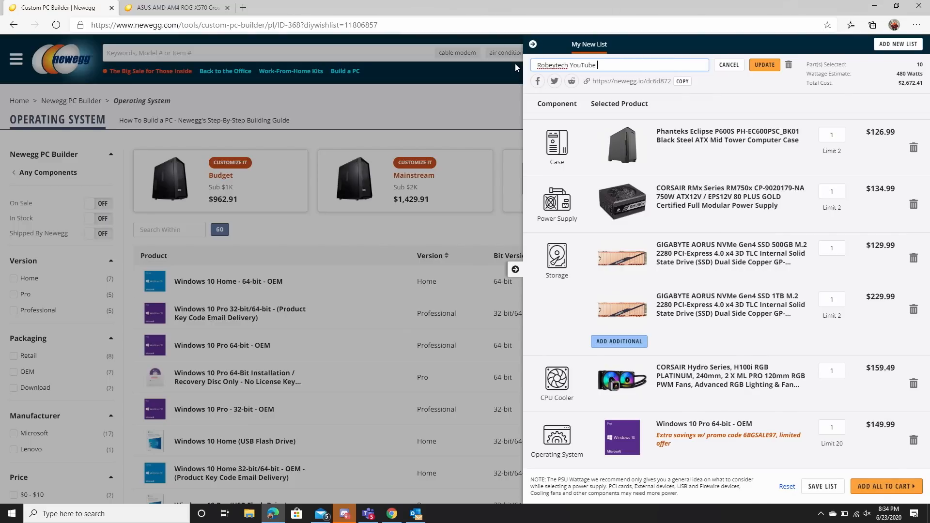
text(PC)
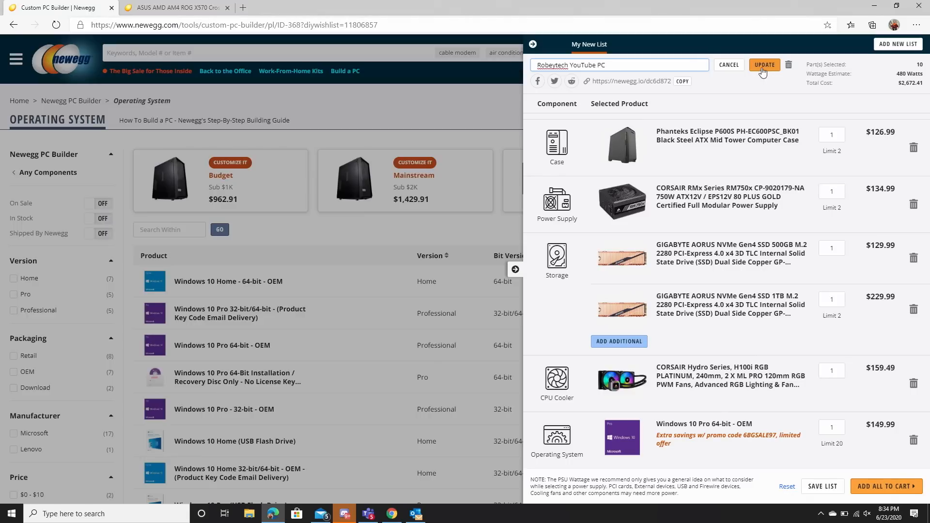
click(765, 64)
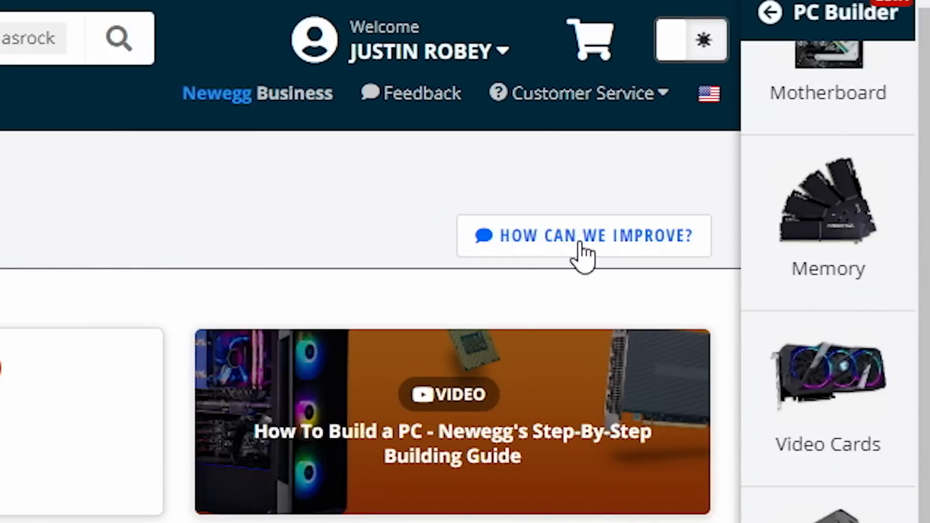
Bring up the 'How Can We Improve?' feedback survey and review its experience, ease-of-use and confidence questions.
click(583, 235)
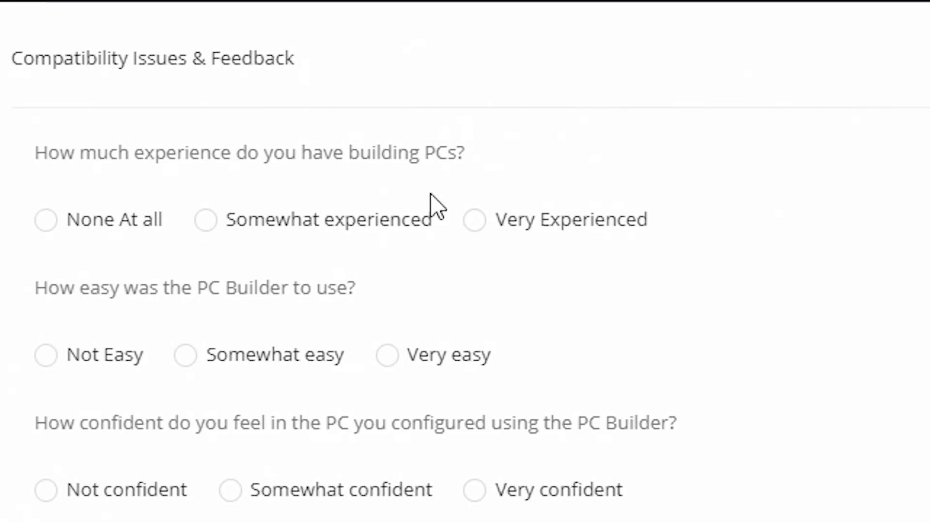
scroll(down, 3)
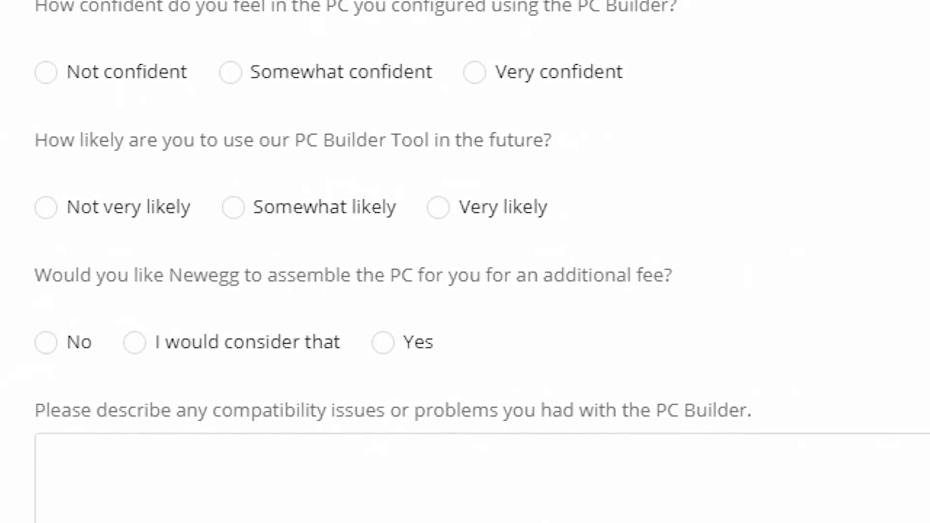
scroll(down, 3)
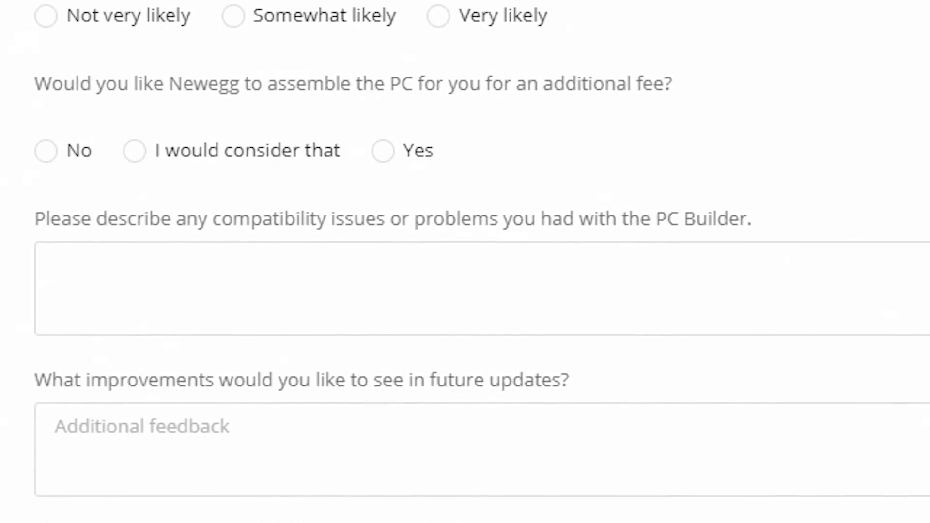